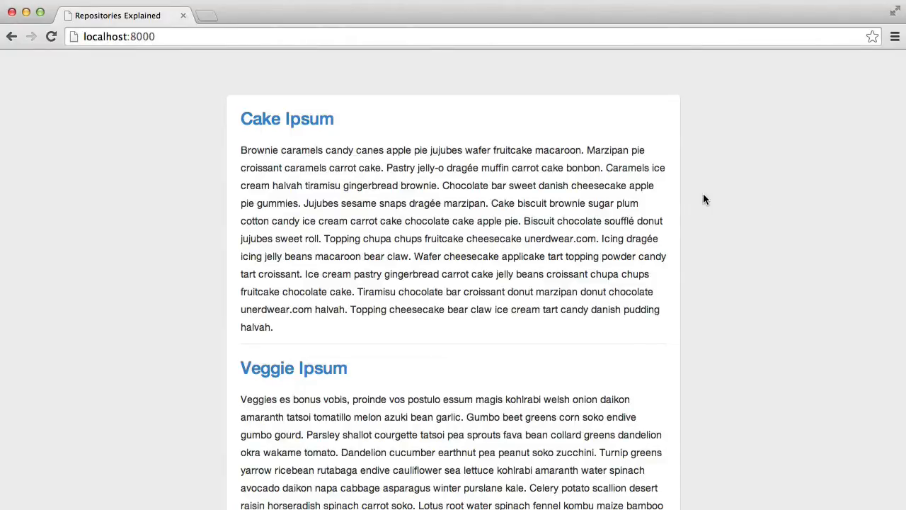
pyautogui.moveTo(301, 138)
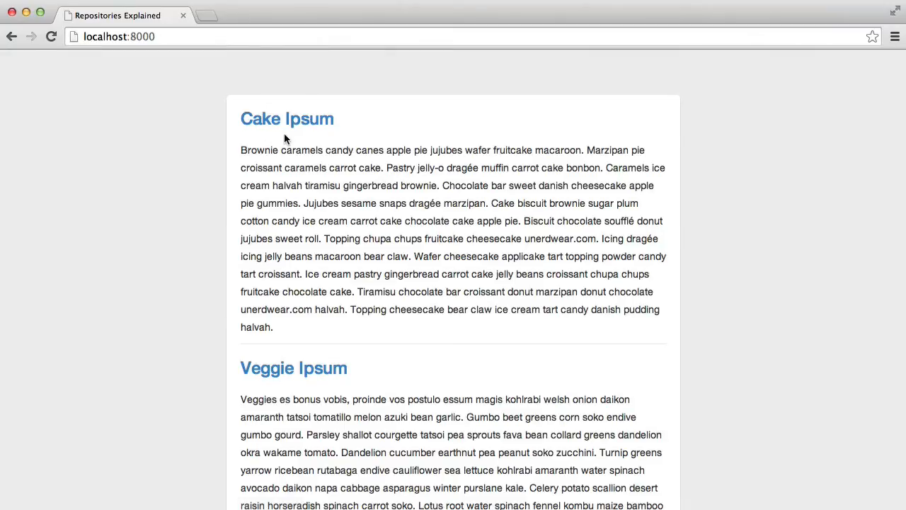
# Open File.php from app/models alongside BlogController.php
pyautogui.scroll(-3)
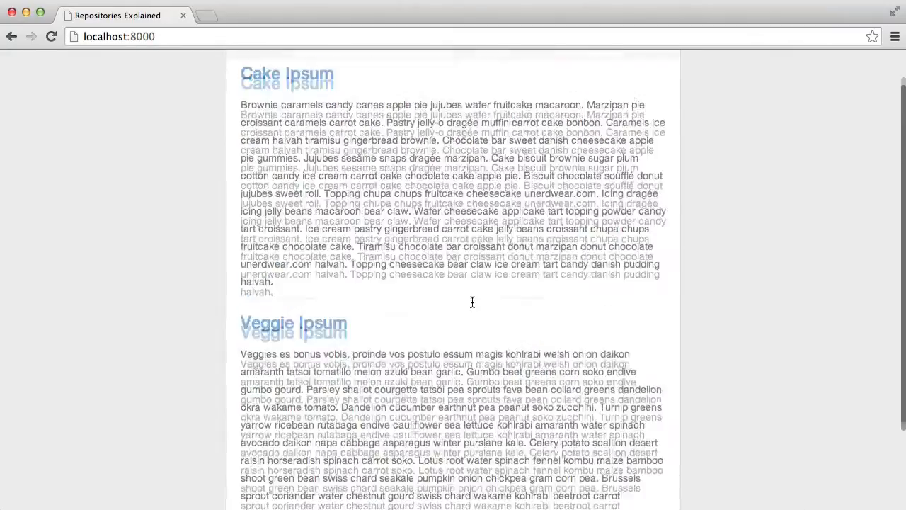
pyautogui.scroll(-3)
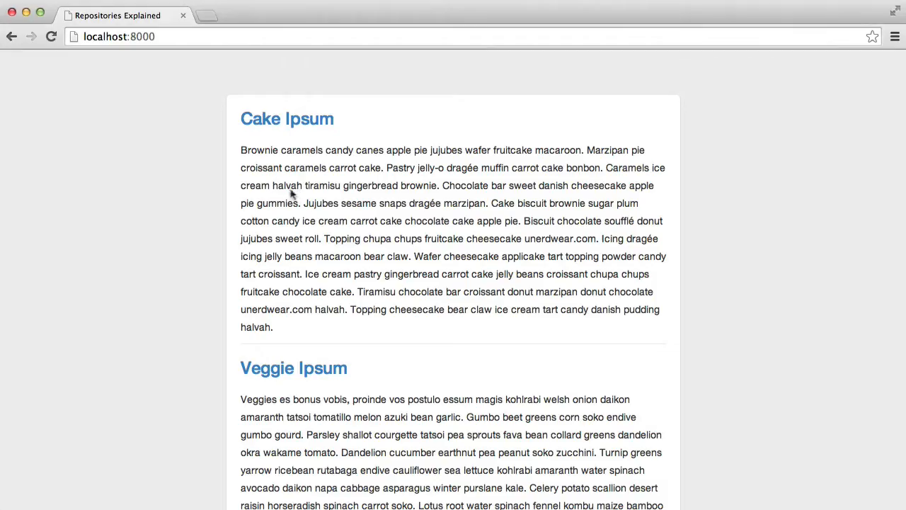
pyautogui.click(286, 118)
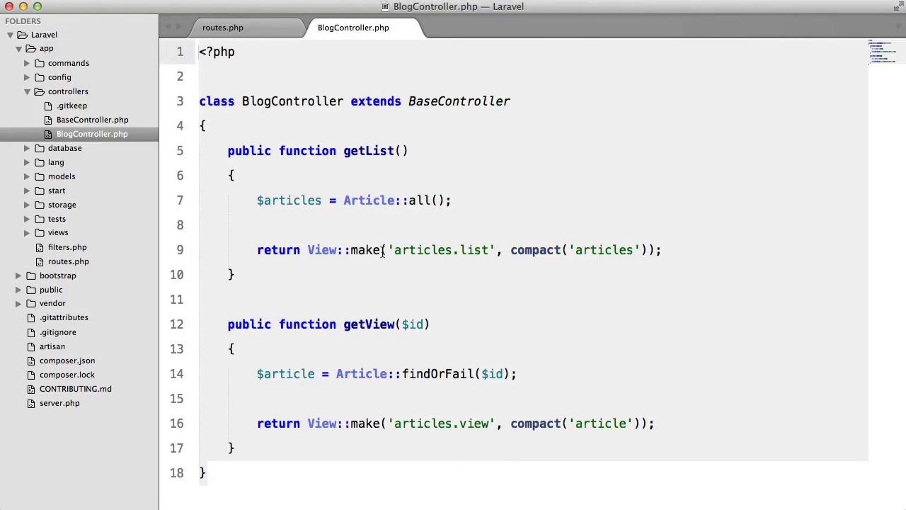
pyautogui.moveTo(580, 257)
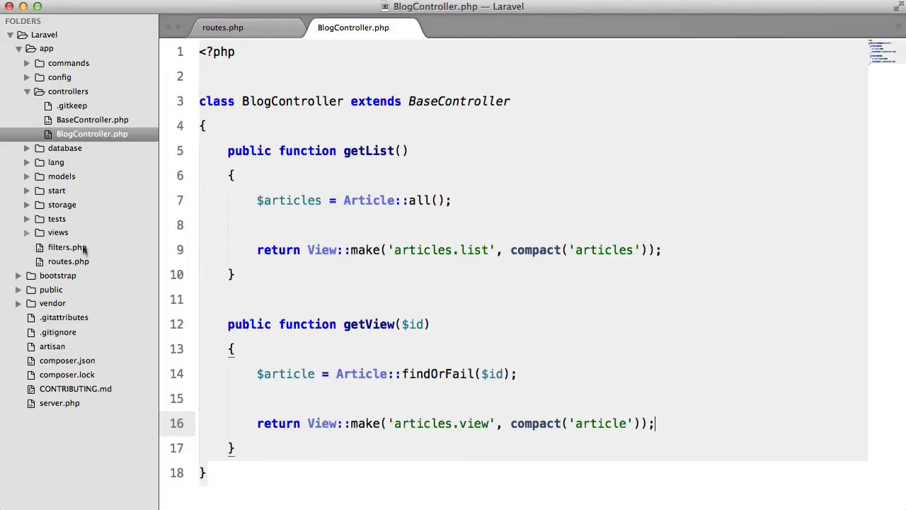
pyautogui.click(61, 176)
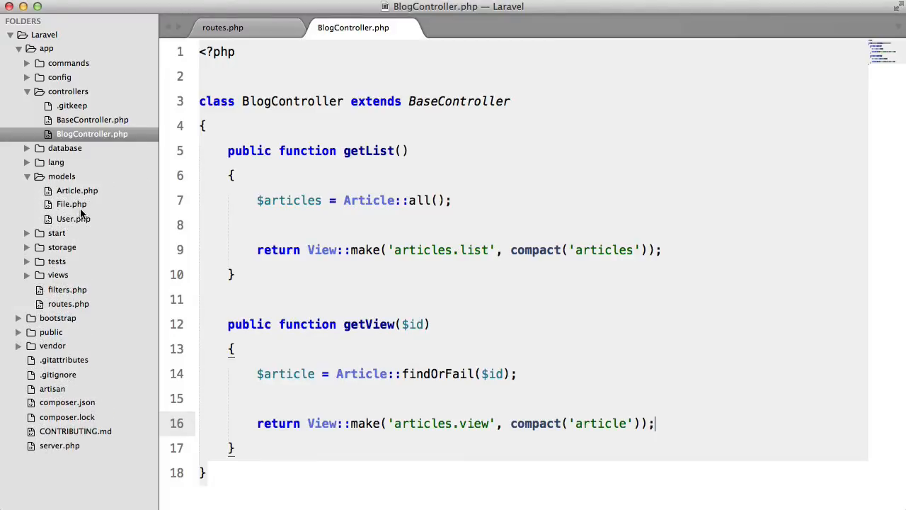
pyautogui.click(71, 204)
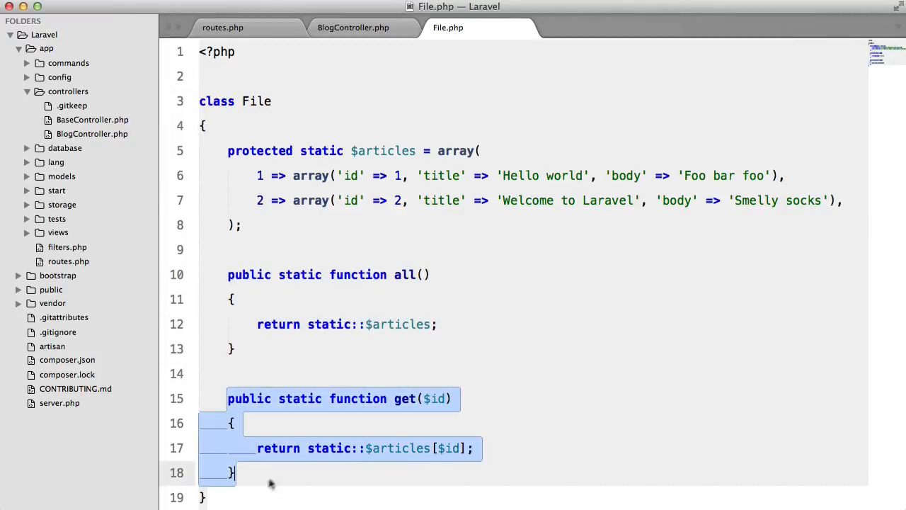
# Replace Article:: with File:: in BlogController's getList and getView methods
pyautogui.click(353, 27)
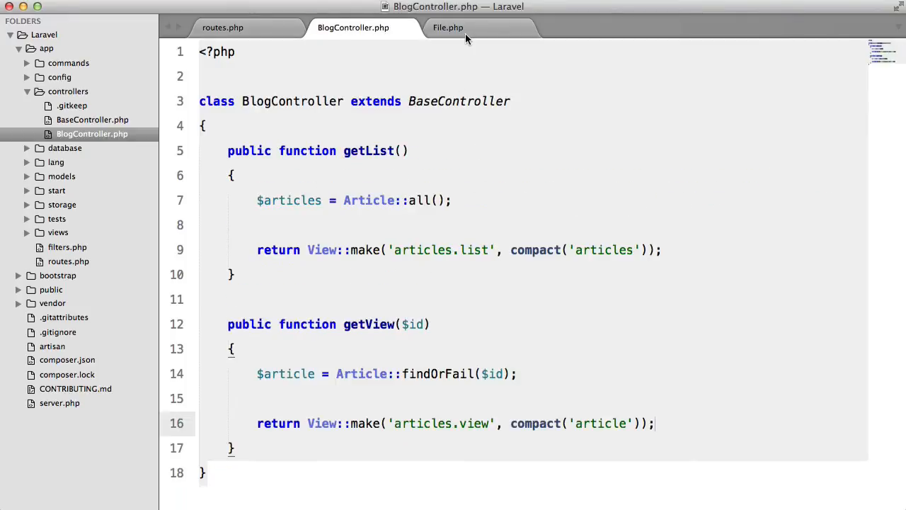
pyautogui.click(447, 27)
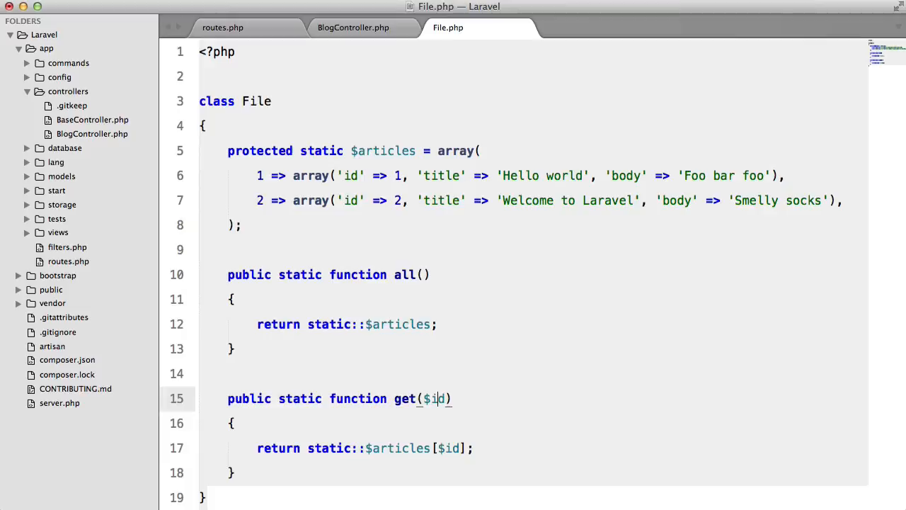
pyautogui.click(353, 27)
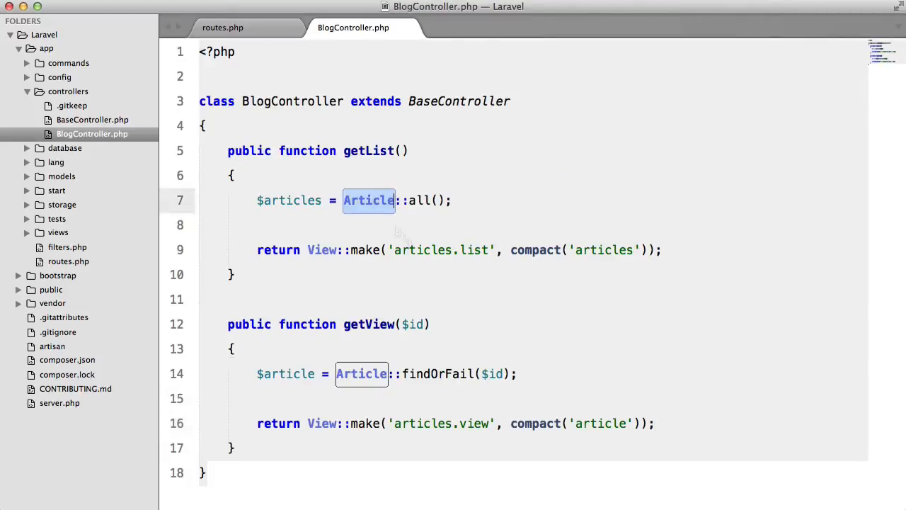
pyautogui.write('File')
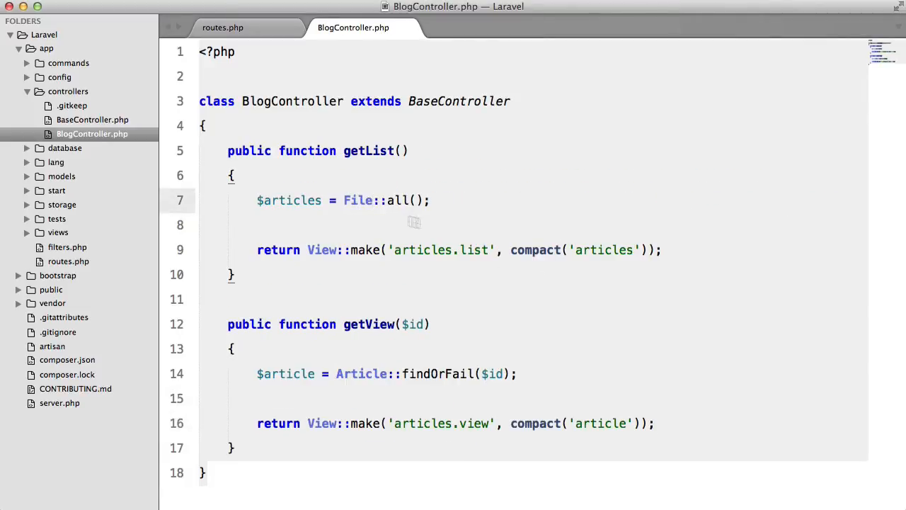
pyautogui.doubleClick(361, 374)
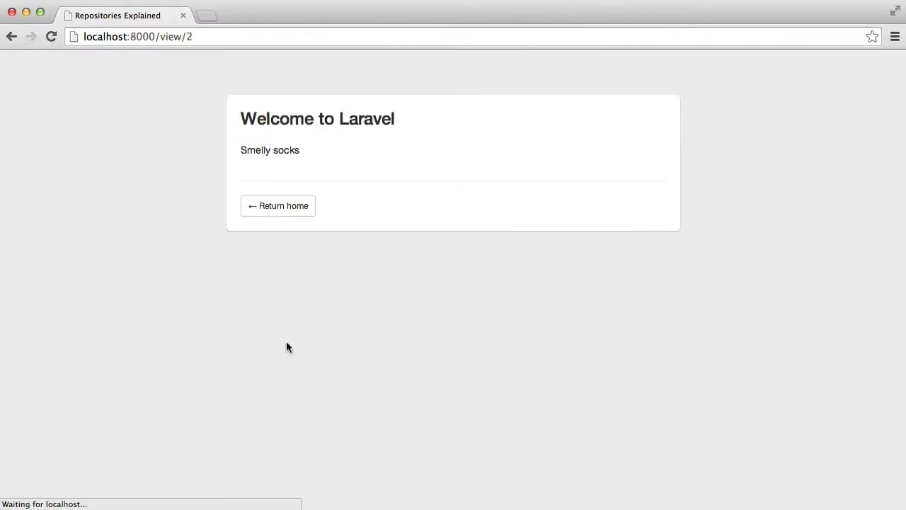
# Load localhost:8000/view/2 in Chrome, showing 'Welcome to Laravel' with 'Smelly socks'
pyautogui.click(277, 206)
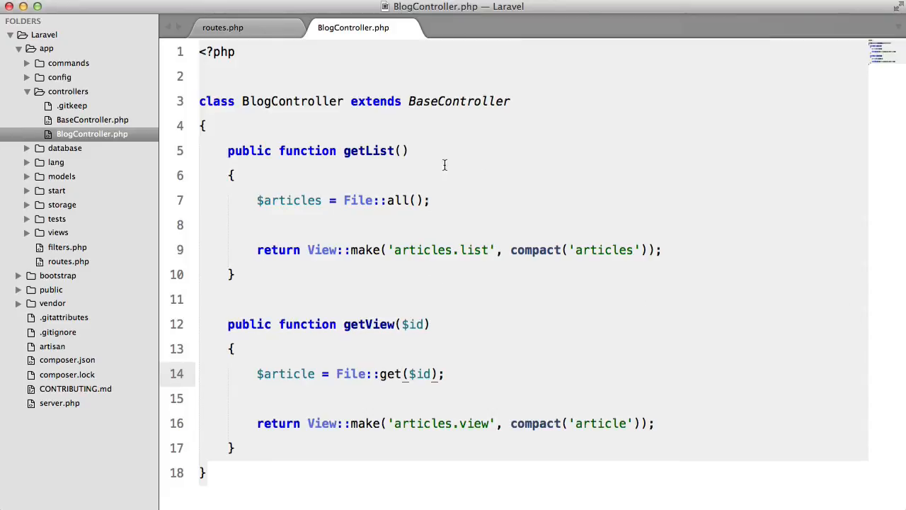
# Switch BlogController back to Article::all() and Article::findOrFail($id)
pyautogui.write('findOrFail')
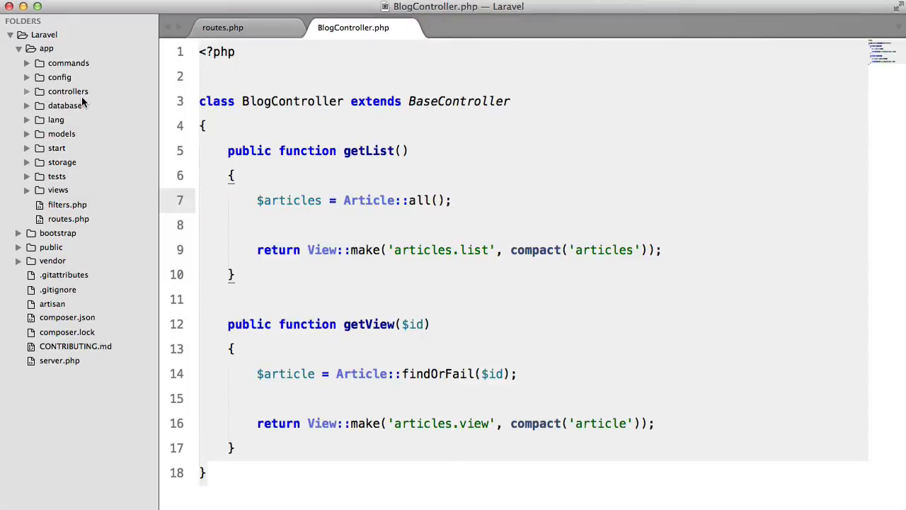
pyautogui.moveTo(431, 168)
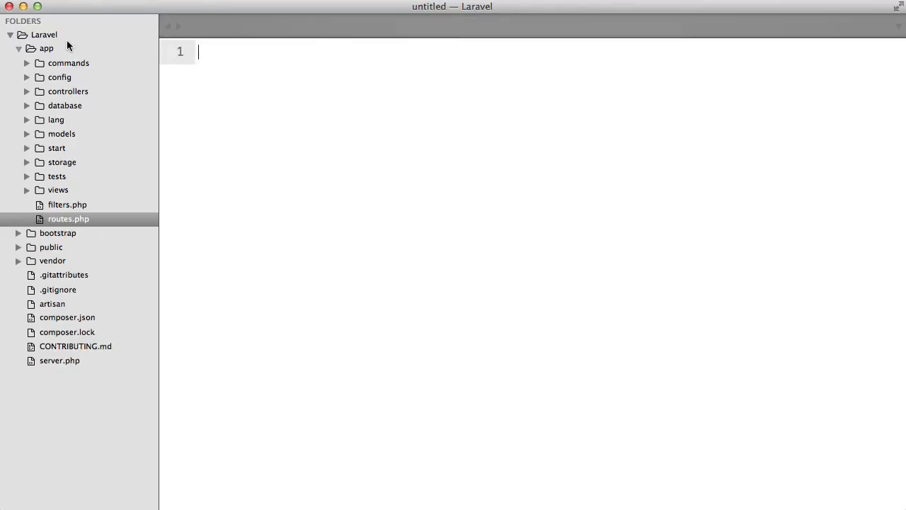
# Create an Acme folder inside the app folder
pyautogui.click(46, 47)
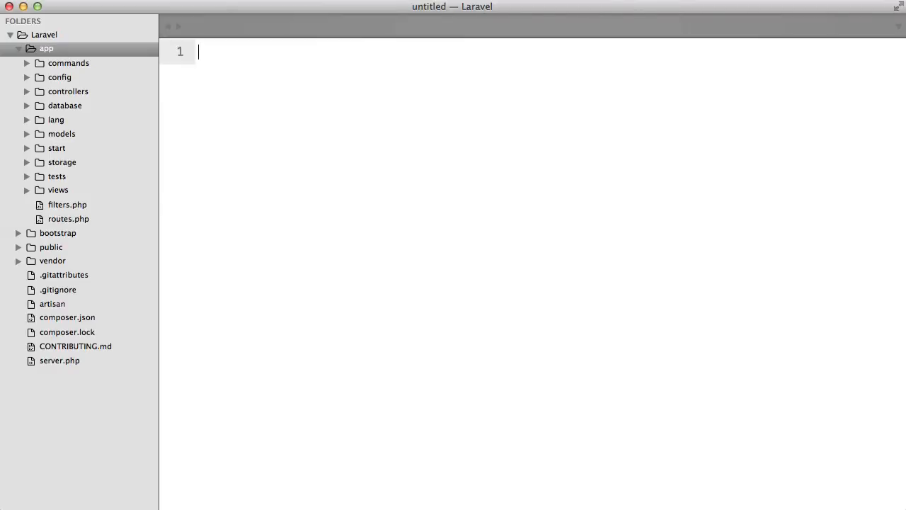
pyautogui.rightClick(46, 48)
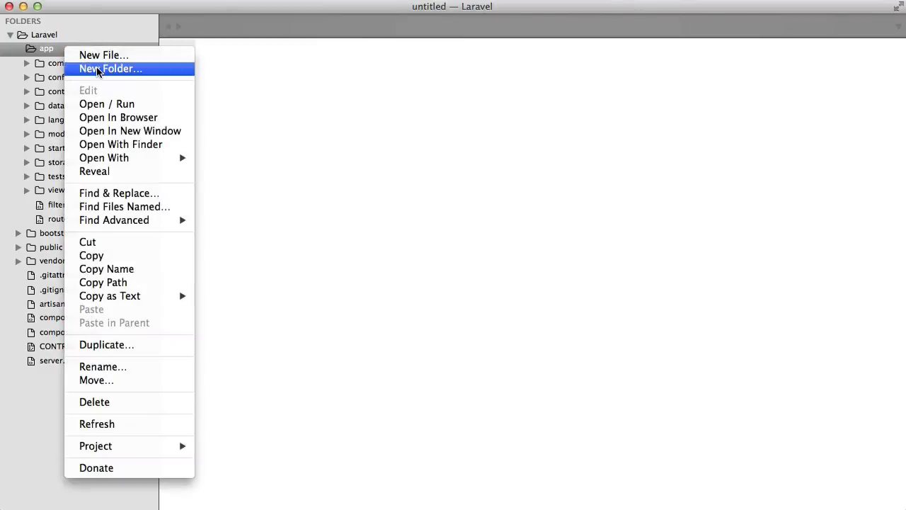
pyautogui.click(110, 69)
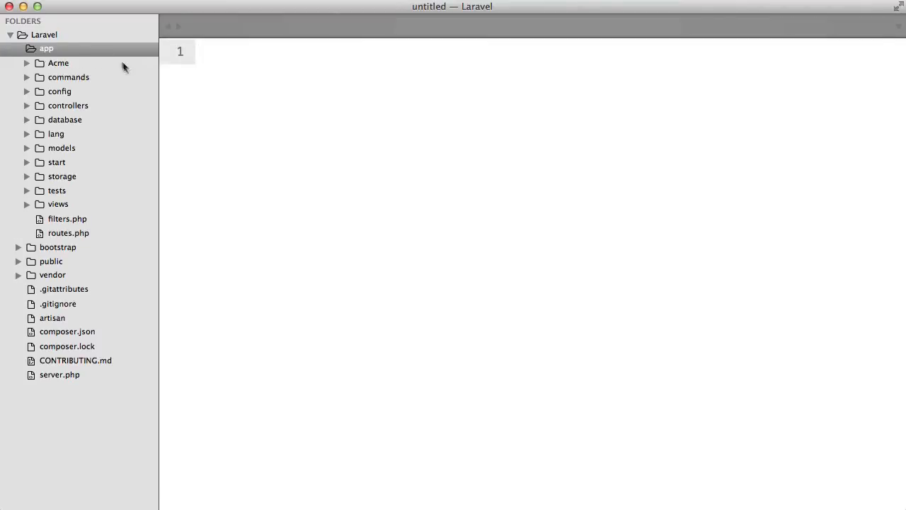
# Add a Repository subfolder to Acme containing a new ArticleInterface.php file
pyautogui.rightClick(58, 63)
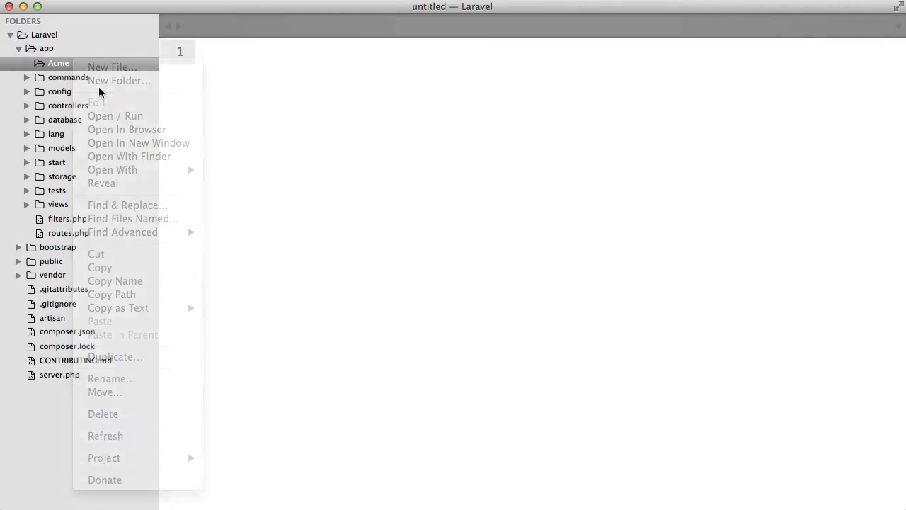
pyautogui.click(119, 80)
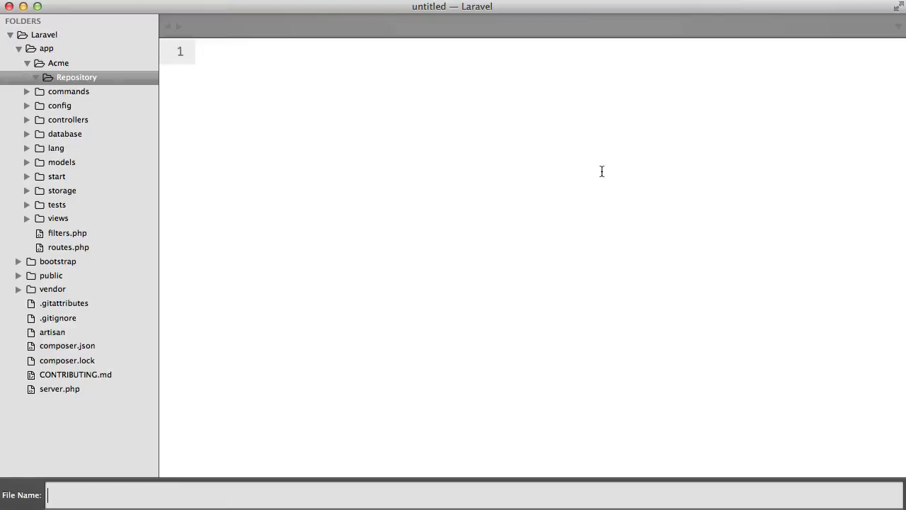
pyautogui.write('ArticleRepos')
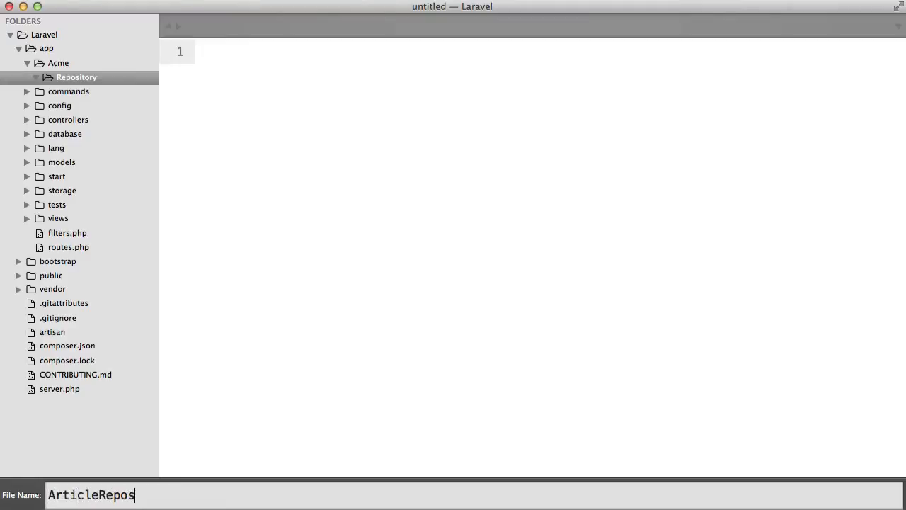
pyautogui.write('itoryInterface.php')
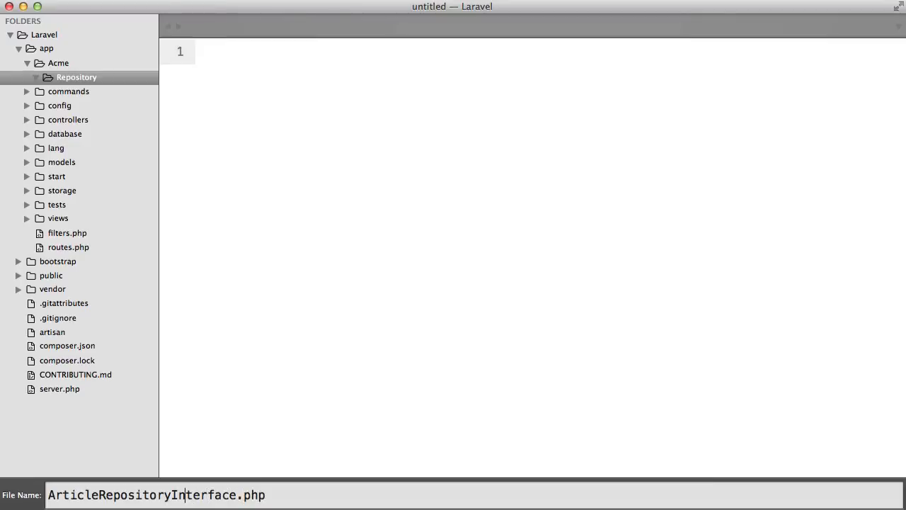
pyautogui.doubleClick(138, 494)
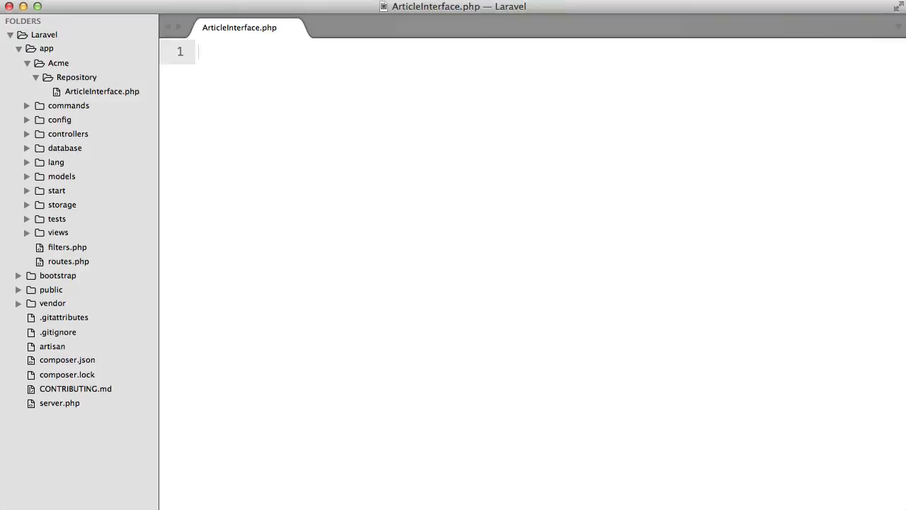
# Declare the Acme\Repository ArticleInterface with all() and get($id), then open composer.json
pyautogui.write('<?php')
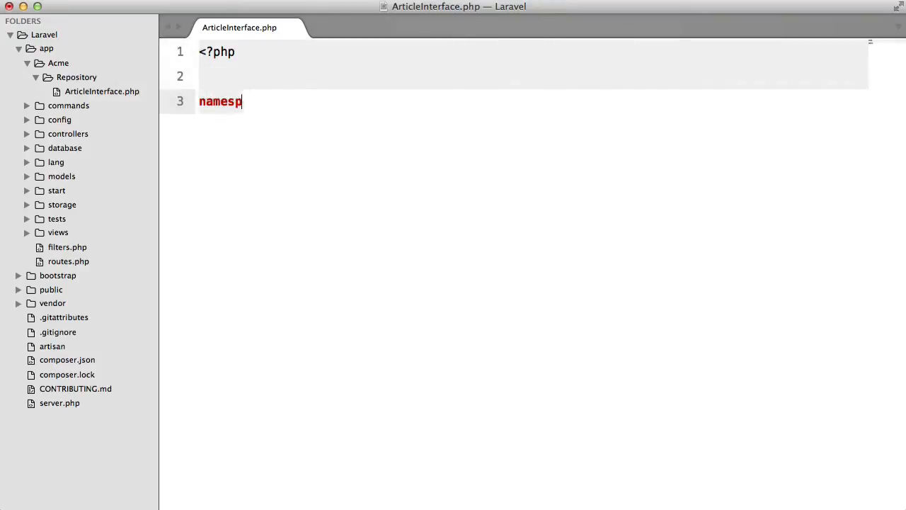
pyautogui.write('ace Acme\\Repository;')
pyautogui.write('interfa')
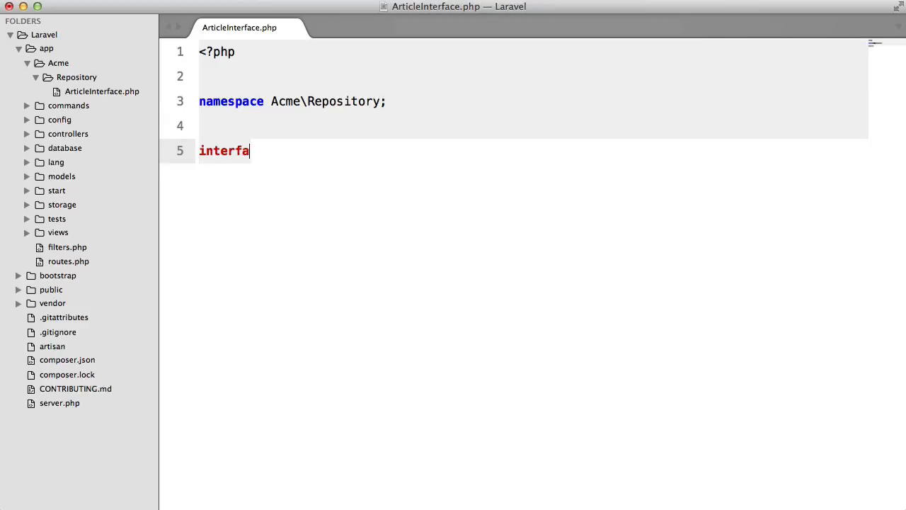
pyautogui.write('ce ArticleInterface')
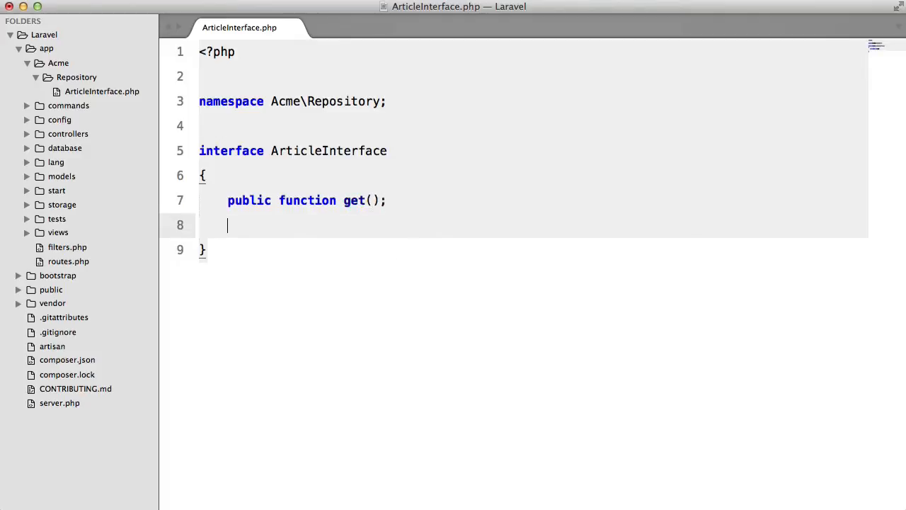
pyautogui.write('public function')
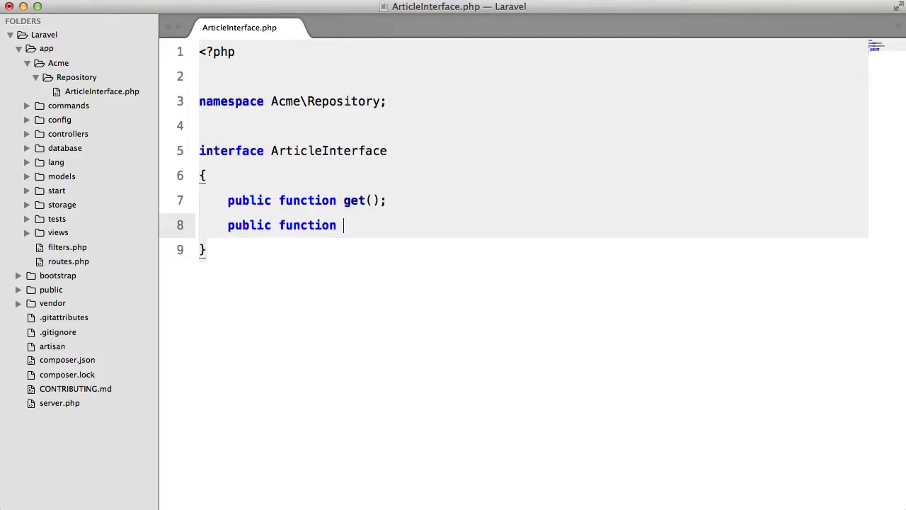
pyautogui.write('all')
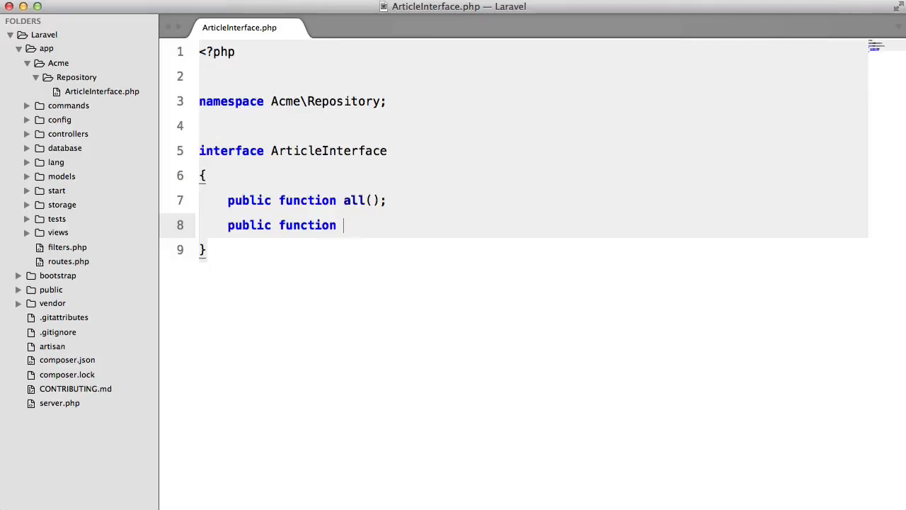
pyautogui.write('get($id);')
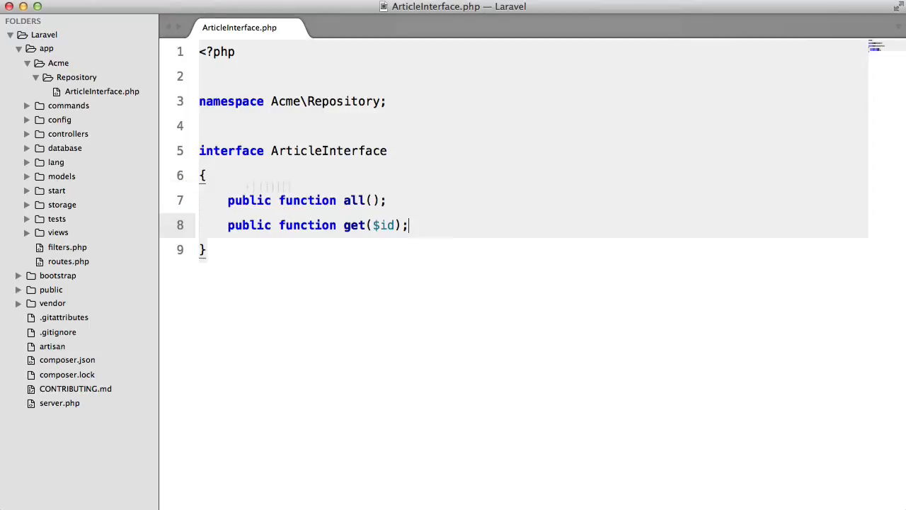
pyautogui.moveTo(84, 359)
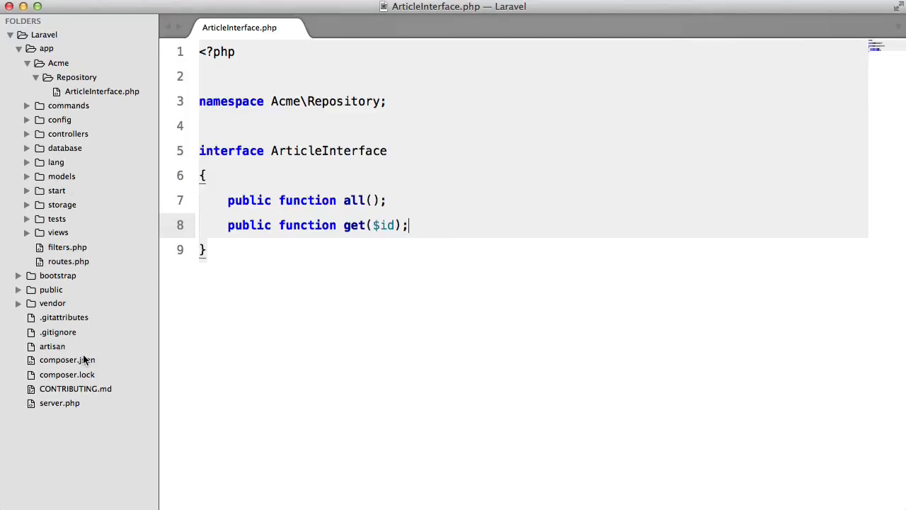
pyautogui.click(68, 359)
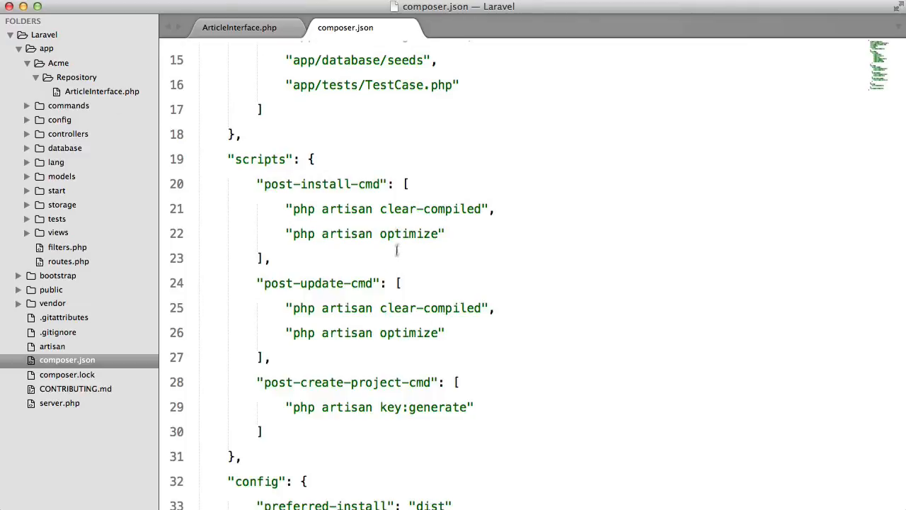
# Add "psr-0": { "Acme": "app/" } to composer.json's autoload section
pyautogui.scroll(-3)
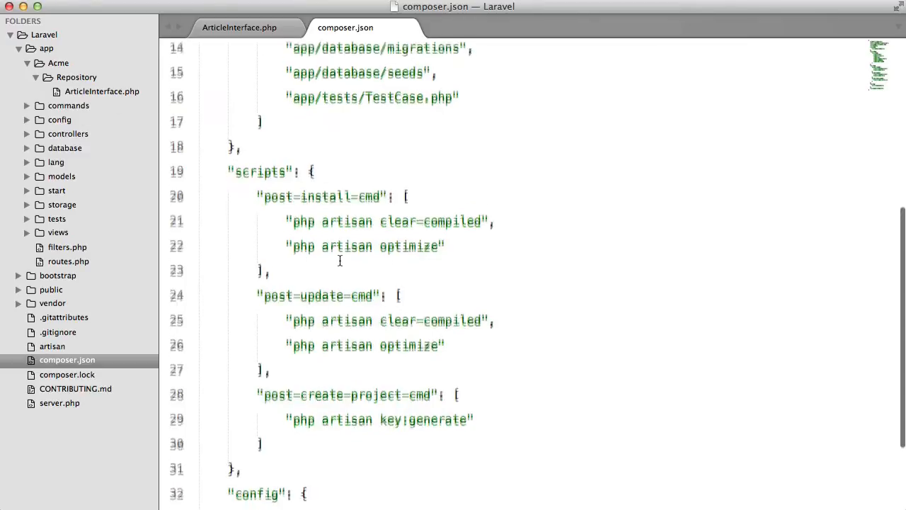
pyautogui.scroll(3)
pyautogui.write(',')
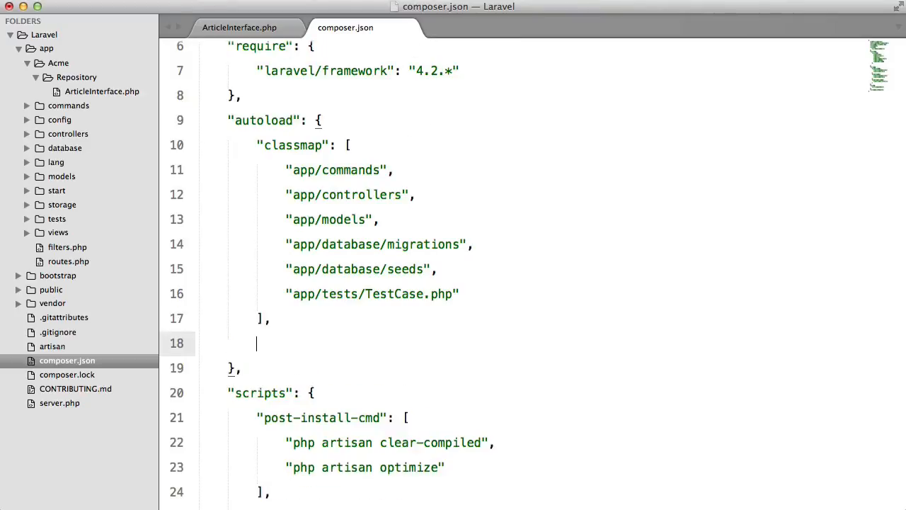
pyautogui.write('"psr-0": {')
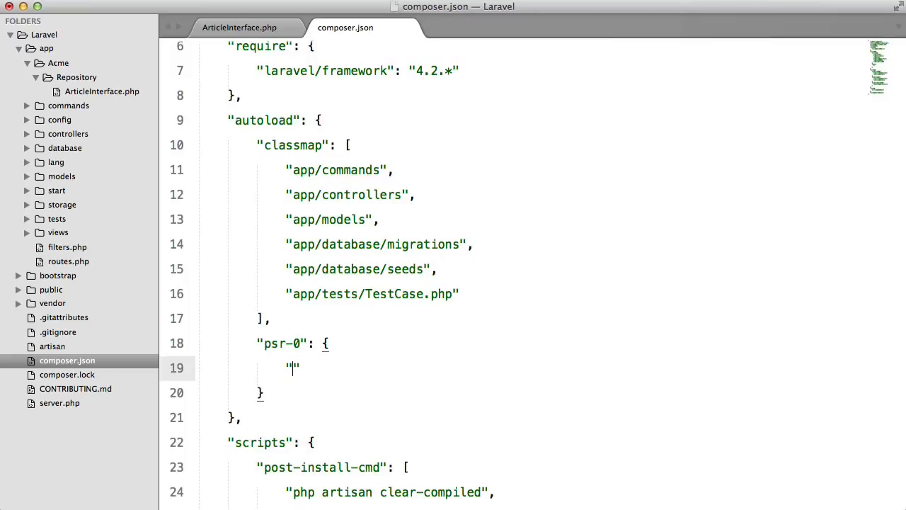
pyautogui.write('Acm')
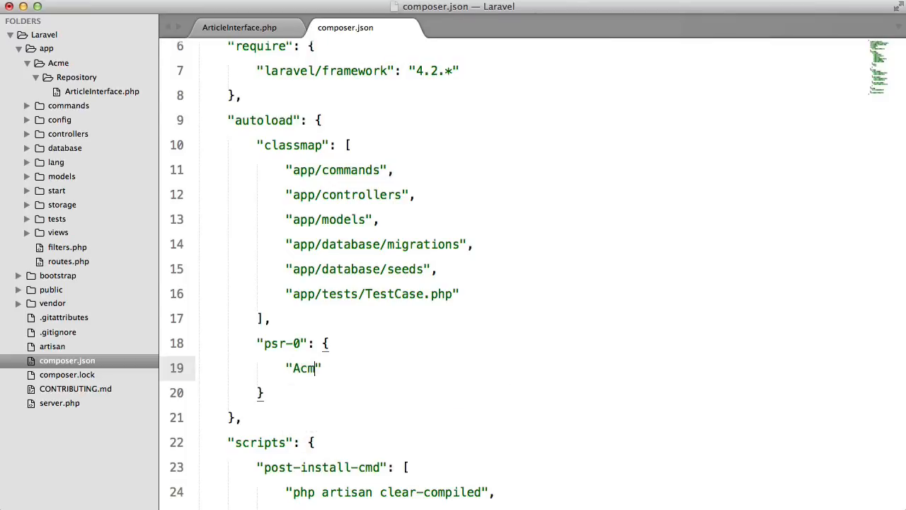
pyautogui.write('e": "app/"')
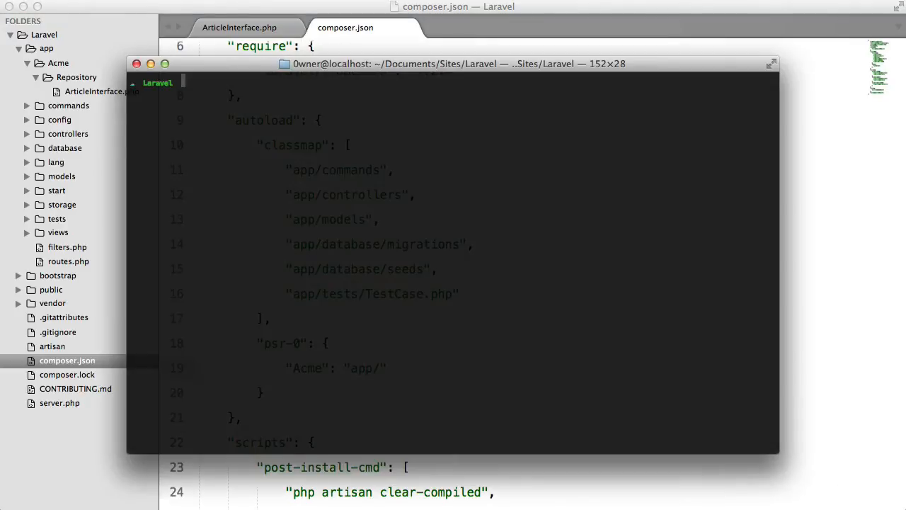
# Run composer update in the Laravel project's terminal
pyautogui.write('composer update')
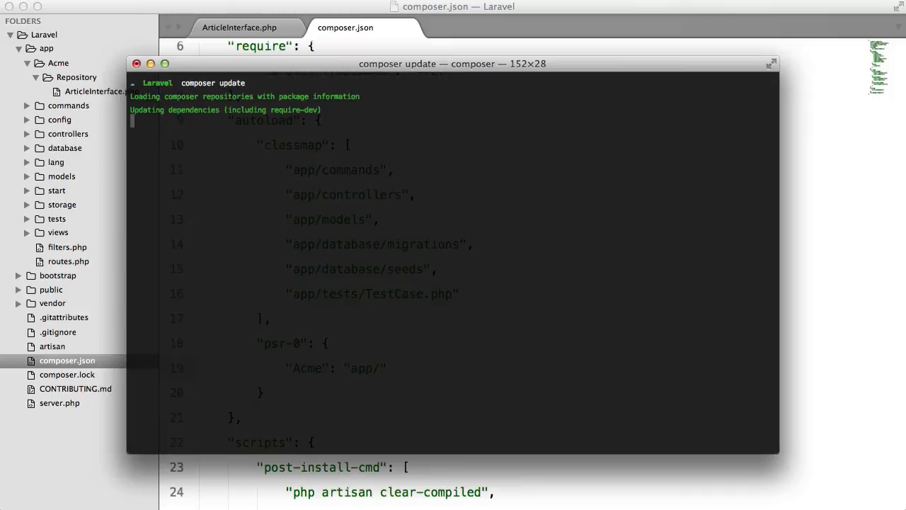
pyautogui.click(136, 63)
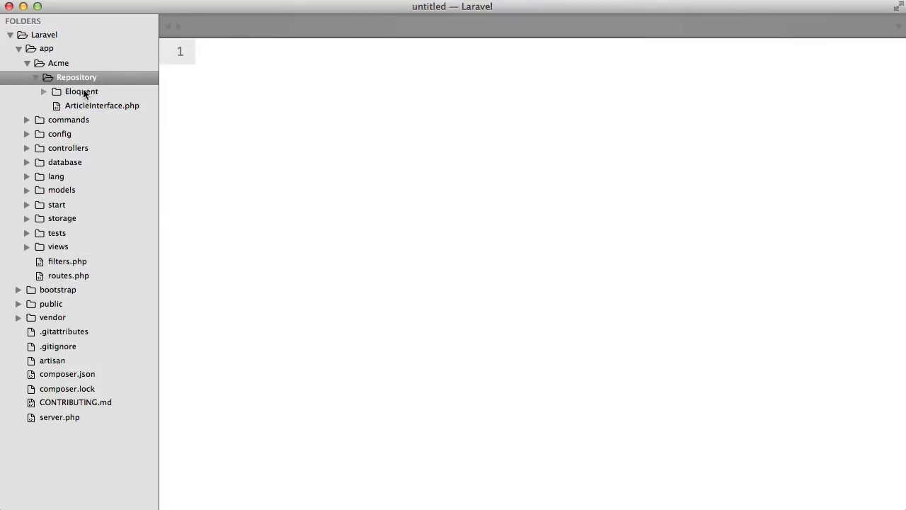
# Start a new file inside the Repository/Eloquent folder from its context menu
pyautogui.rightClick(81, 91)
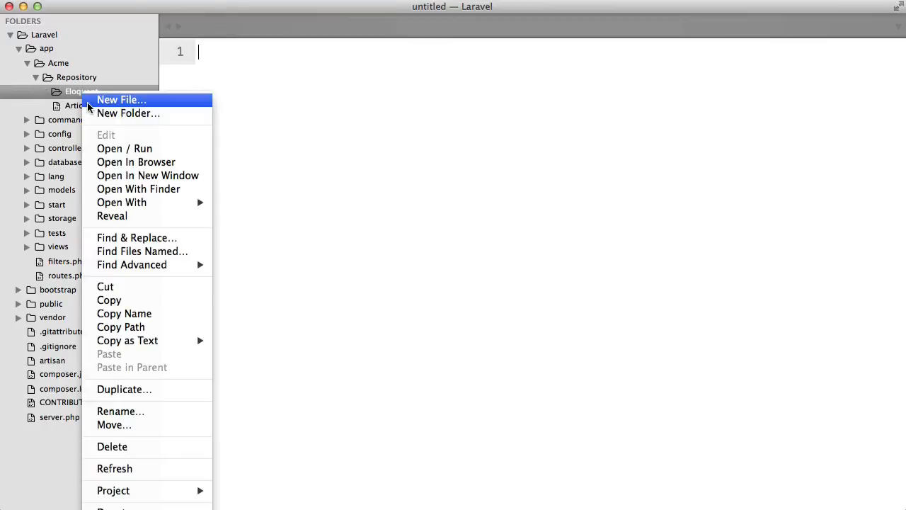
pyautogui.click(121, 100)
pyautogui.write('<?')
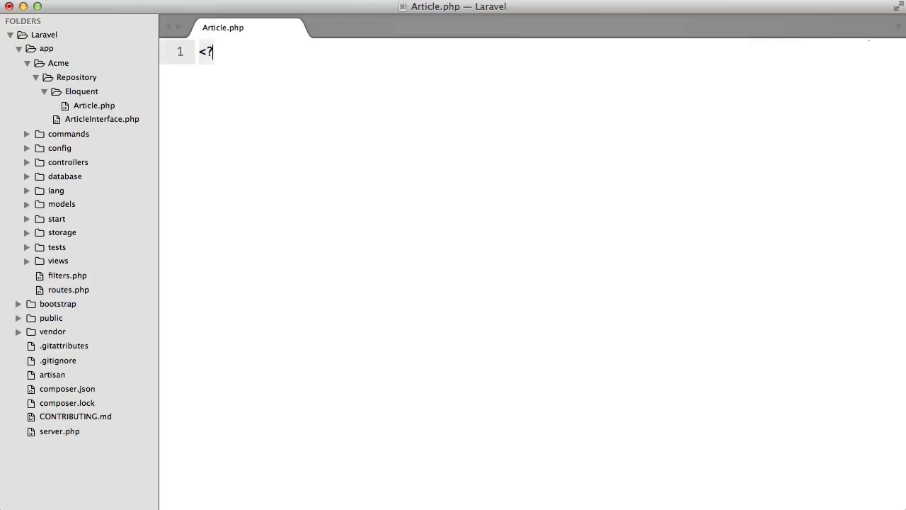
# Start Article.php with a PHP tag and the Acme\Repository\Eloquent namespace
pyautogui.write('php')
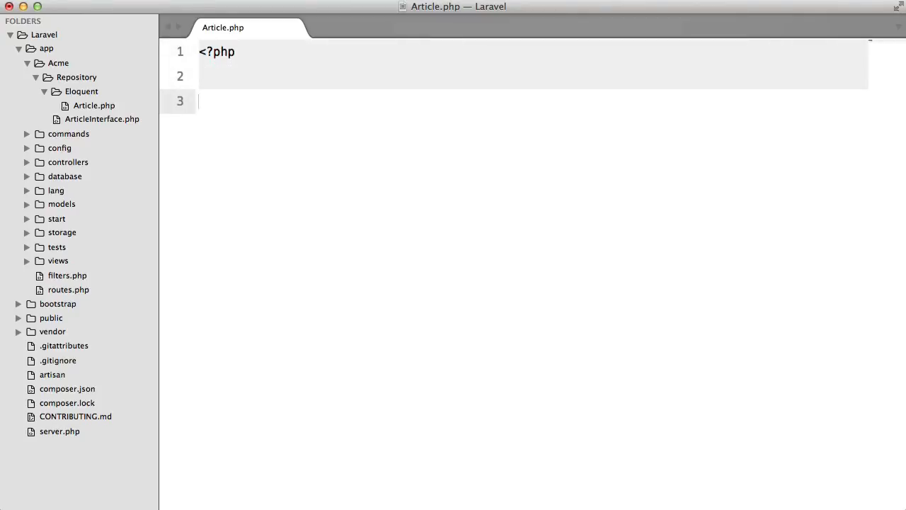
pyautogui.write('namespace Acme\\R')
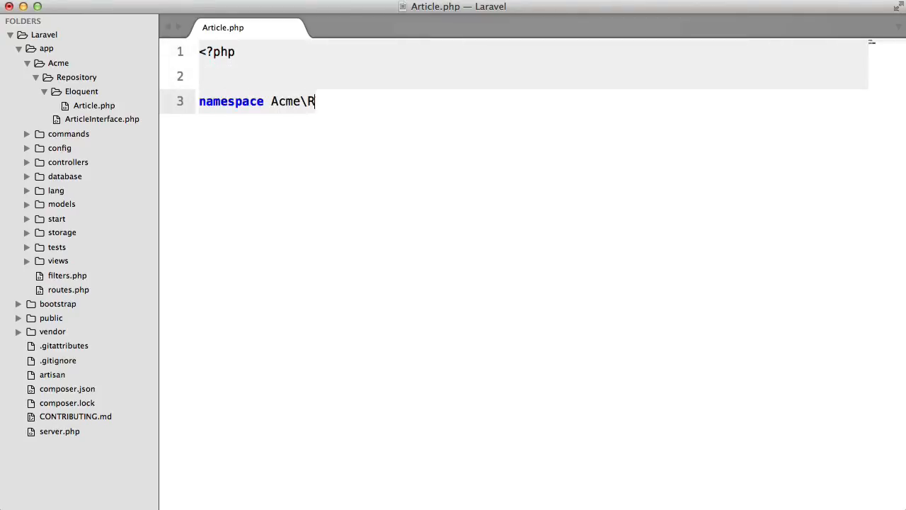
pyautogui.write('epository\\Eloquen')
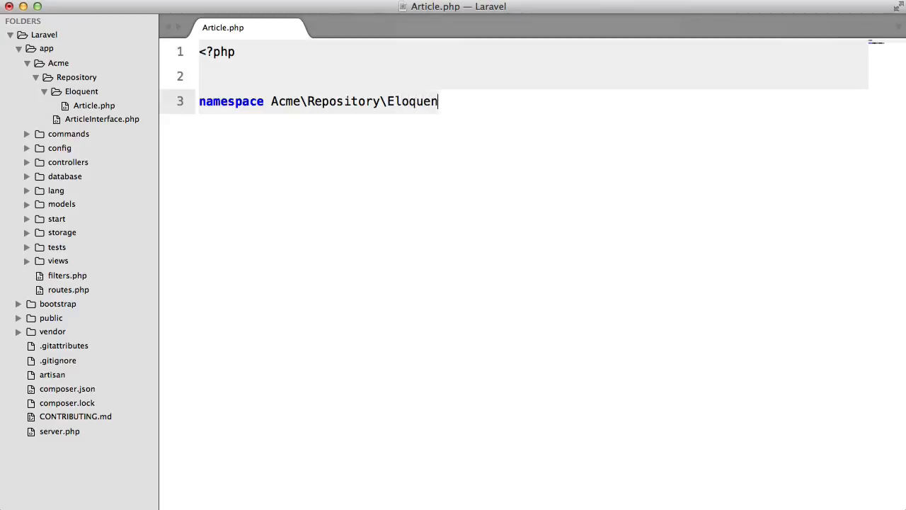
pyautogui.write('t;')
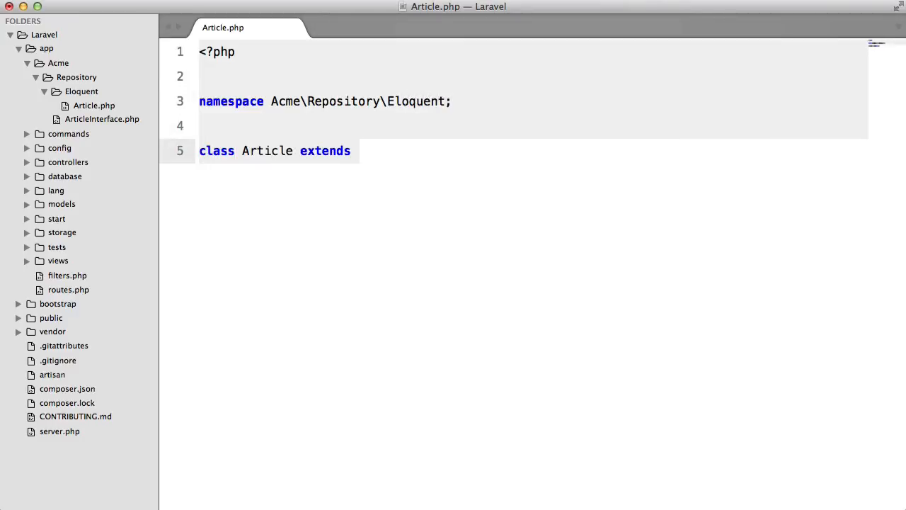
# Import ArticleInterface and add the Article class with empty all() and get($id) methods
pyautogui.write('ArticleI')
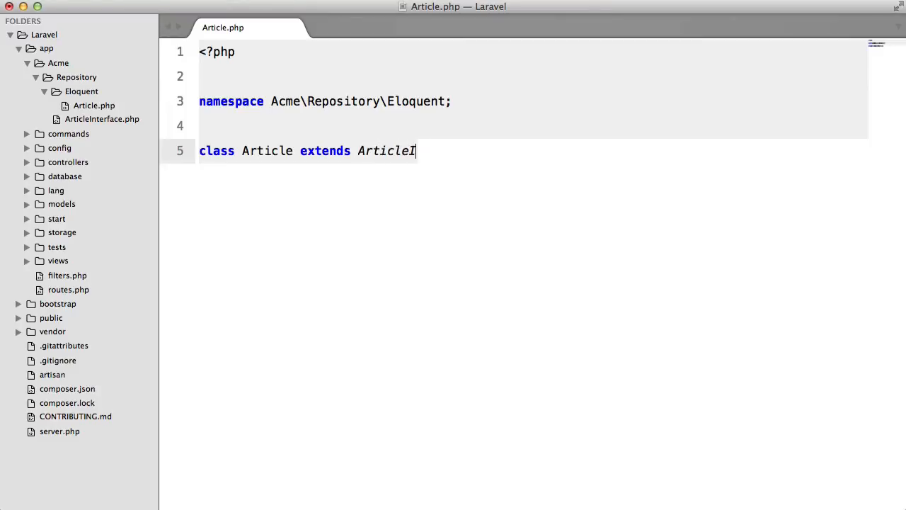
pyautogui.write('nterface')
pyautogui.write('use')
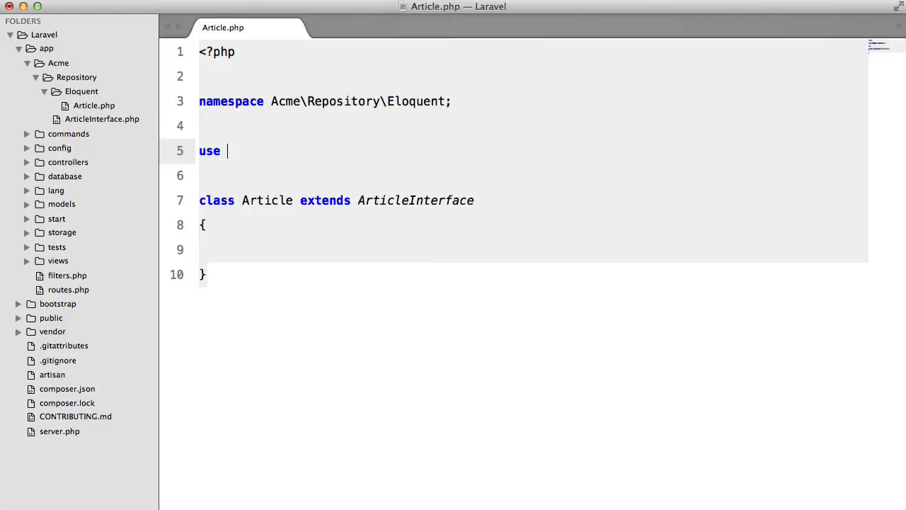
pyautogui.write('Acme\\Repso')
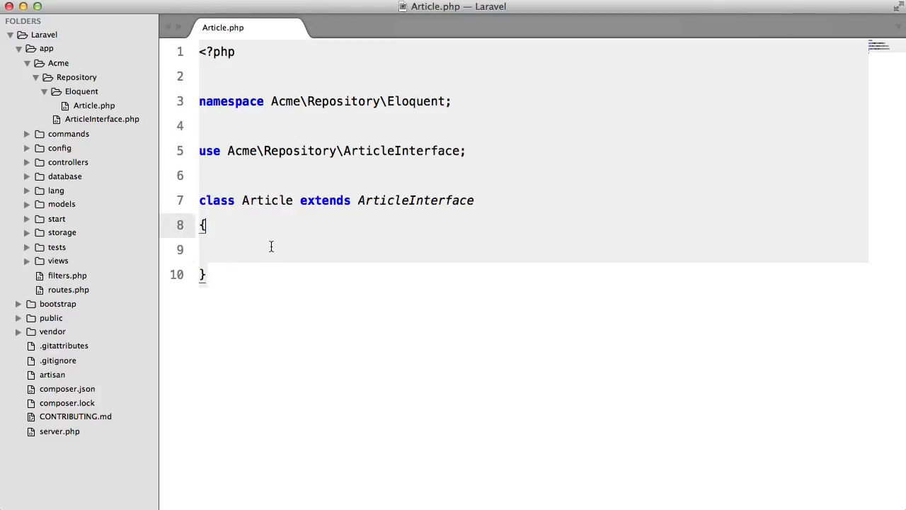
pyautogui.click(102, 119)
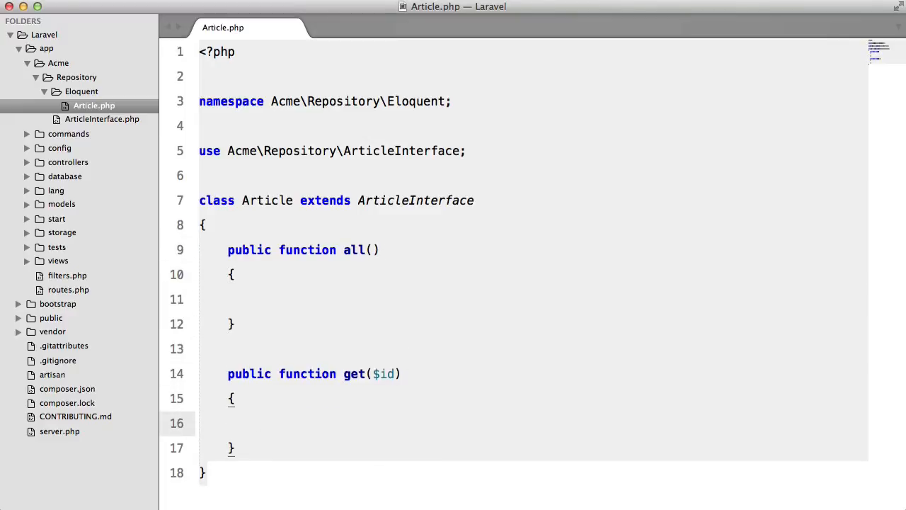
pyautogui.click(256, 299)
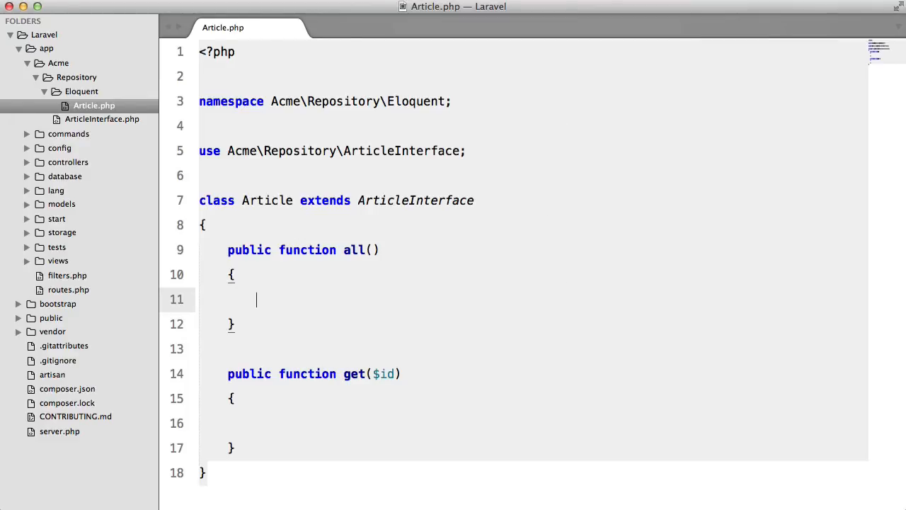
# Inject an \Article model through the constructor into a protected $article property
pyautogui.write('return \\Article')
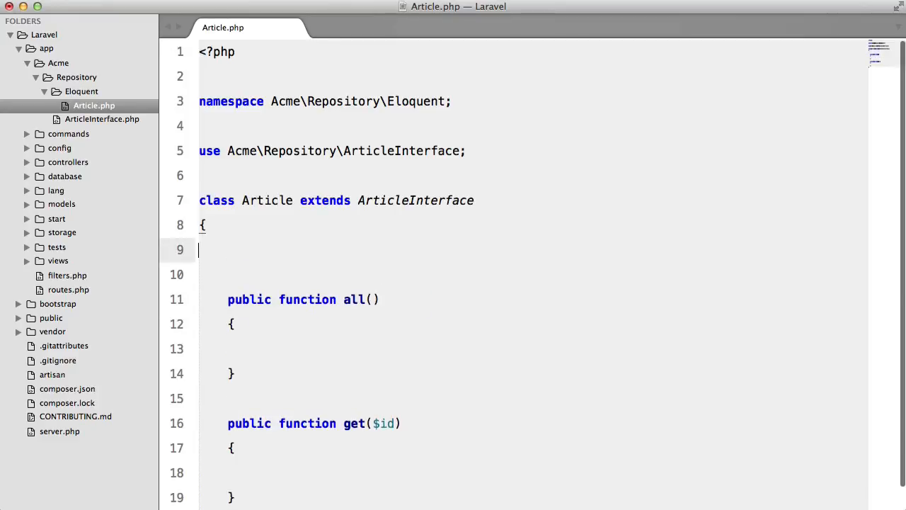
pyautogui.write('public function')
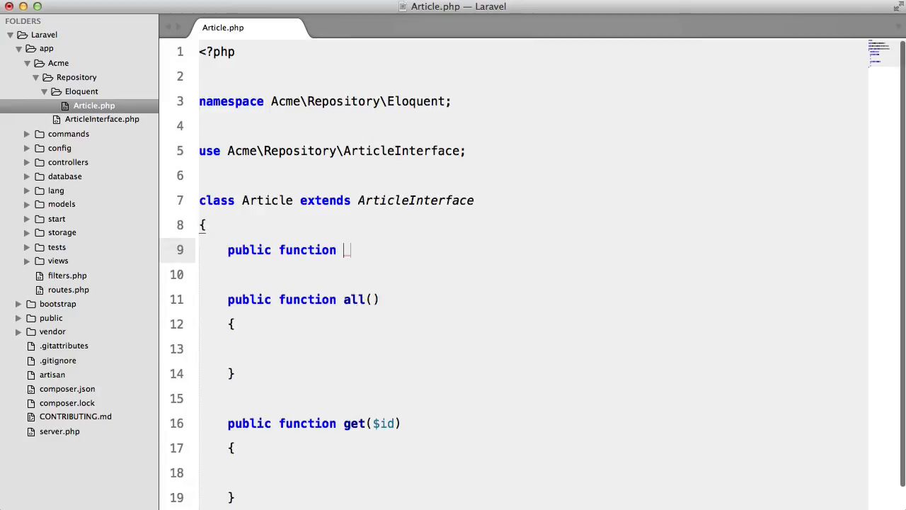
pyautogui.write('__construct()')
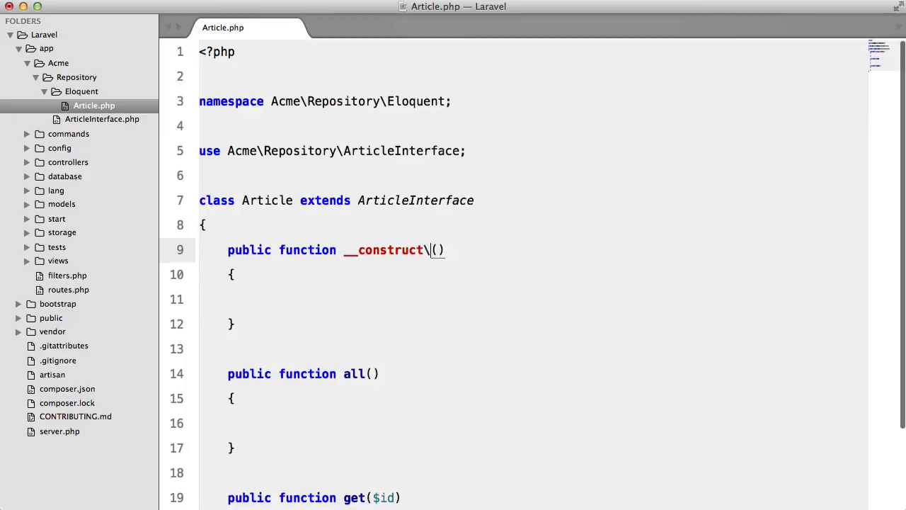
pyautogui.write('\\Article')
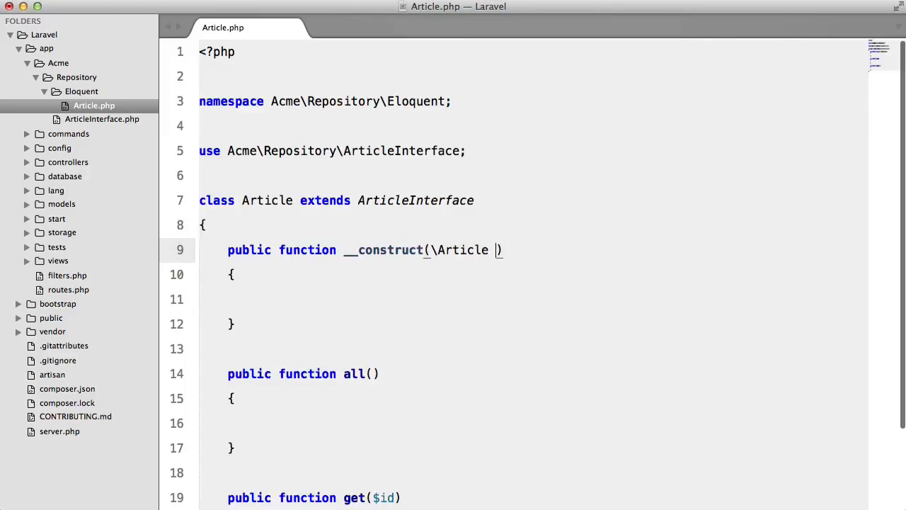
pyautogui.write('$article')
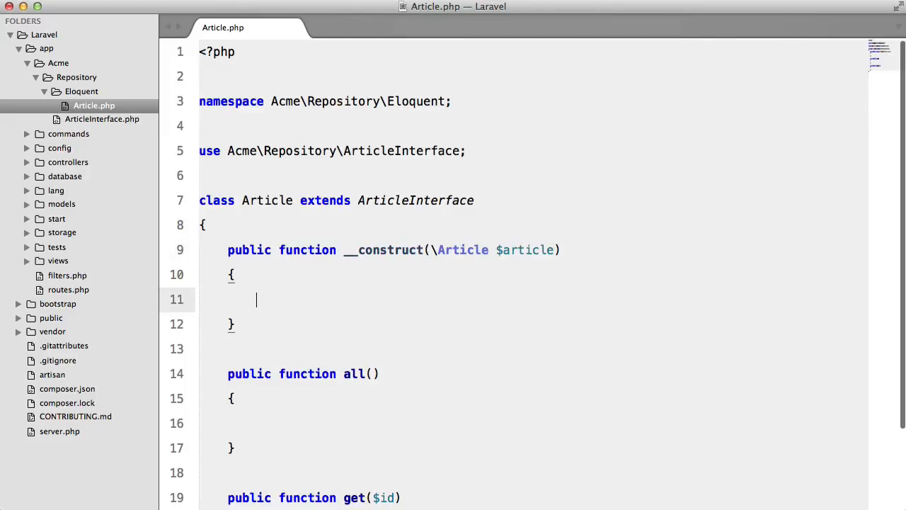
pyautogui.write('$this->article = $article;')
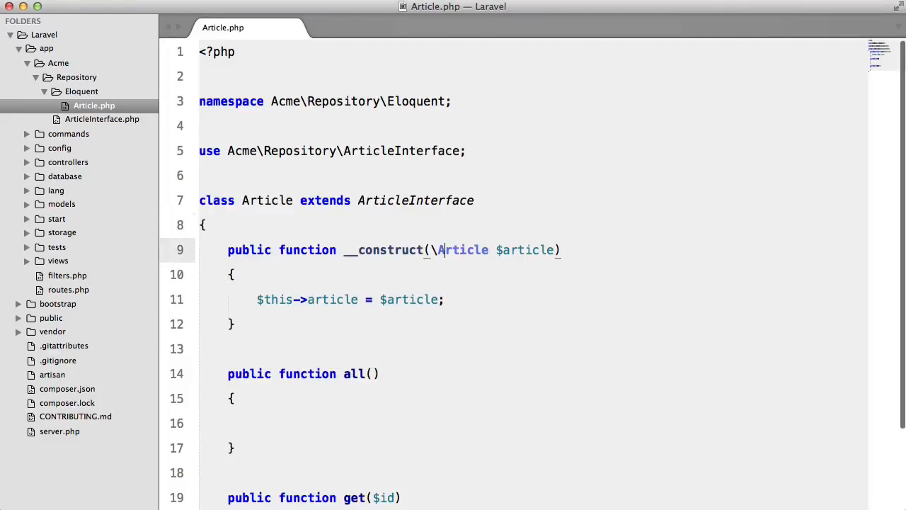
pyautogui.write('protected')
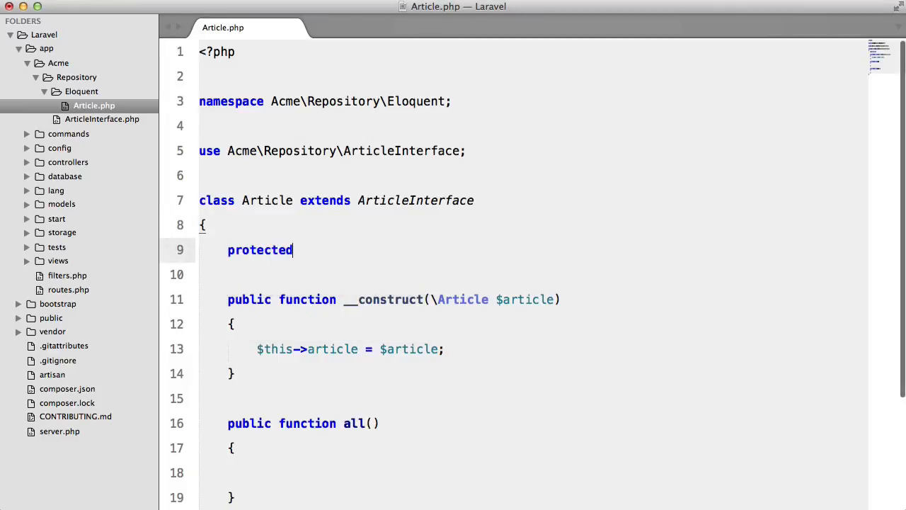
pyautogui.write('$article;')
pyautogui.click(533, 472)
pyautogui.write('return $this->a')
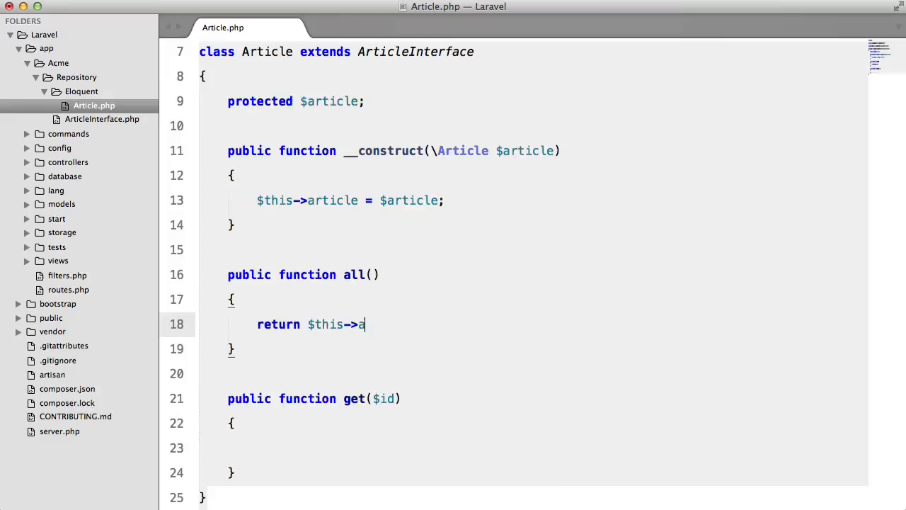
# Make all() return $this->article->all() and get($id) return where('id', $id)->get()
pyautogui.write('rticle->all();')
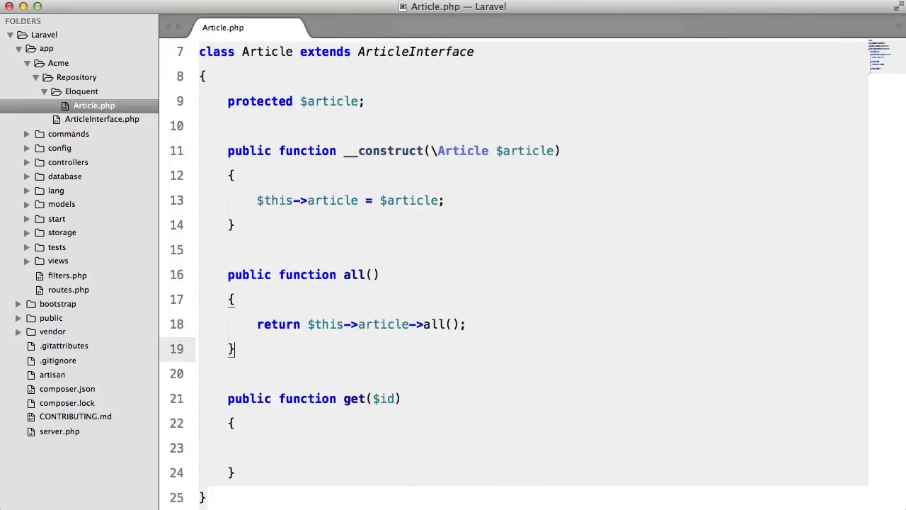
pyautogui.write("return $this->article->where('id',")
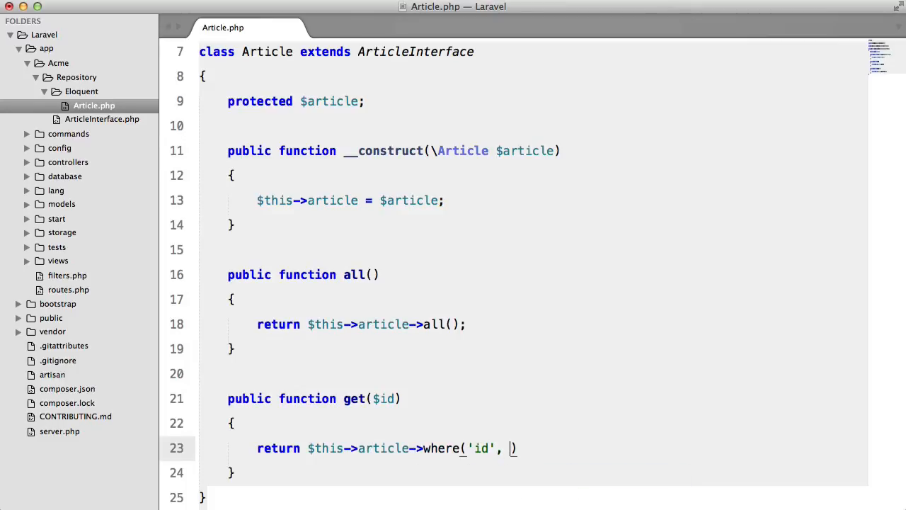
pyautogui.write('$id)->get(')
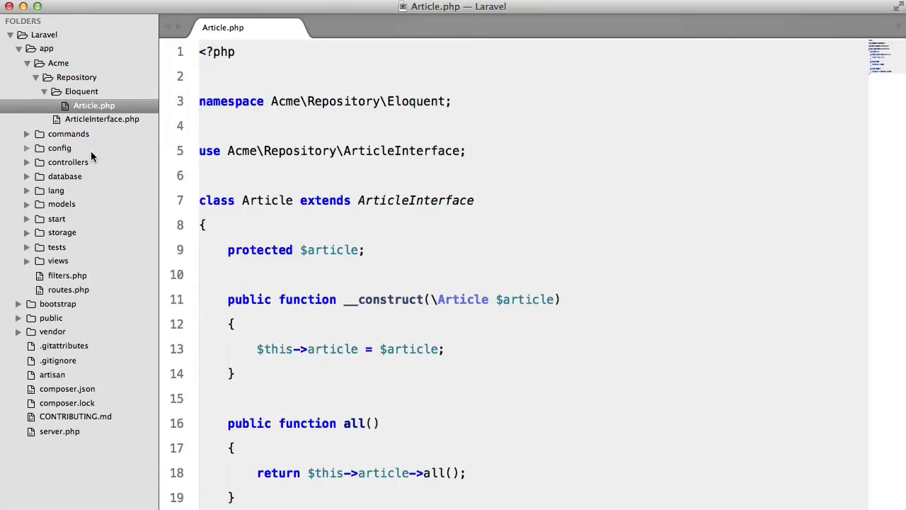
pyautogui.click(91, 204)
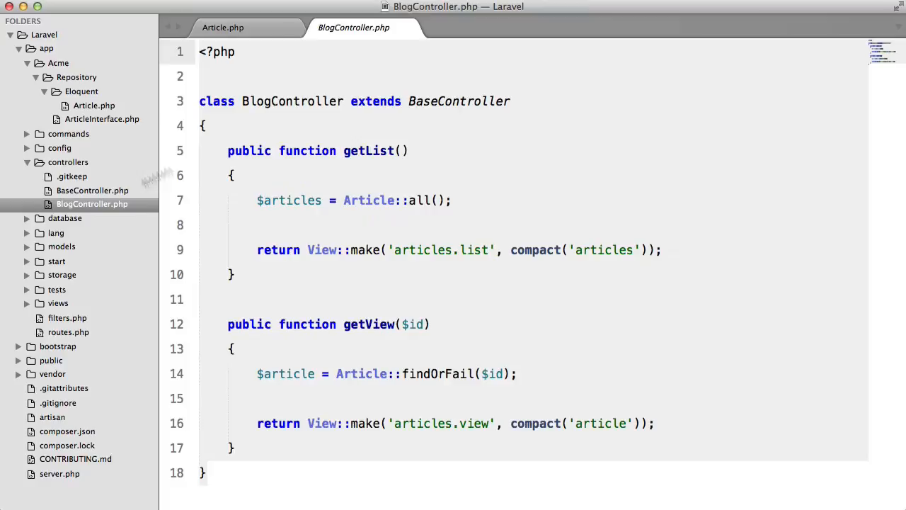
# Start a BlogController constructor after checking ArticleInterface and the Eloquent Article repository
pyautogui.write('public function __const')
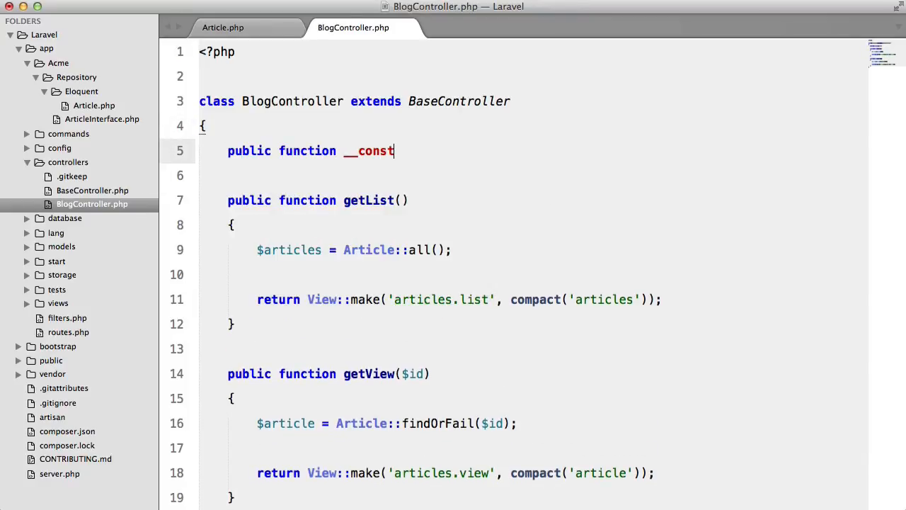
pyautogui.write('ruct()')
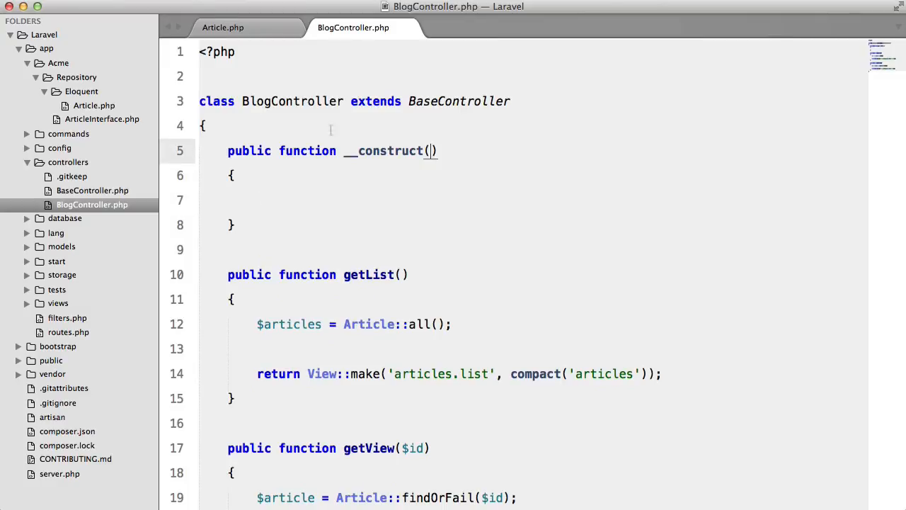
pyautogui.click(102, 118)
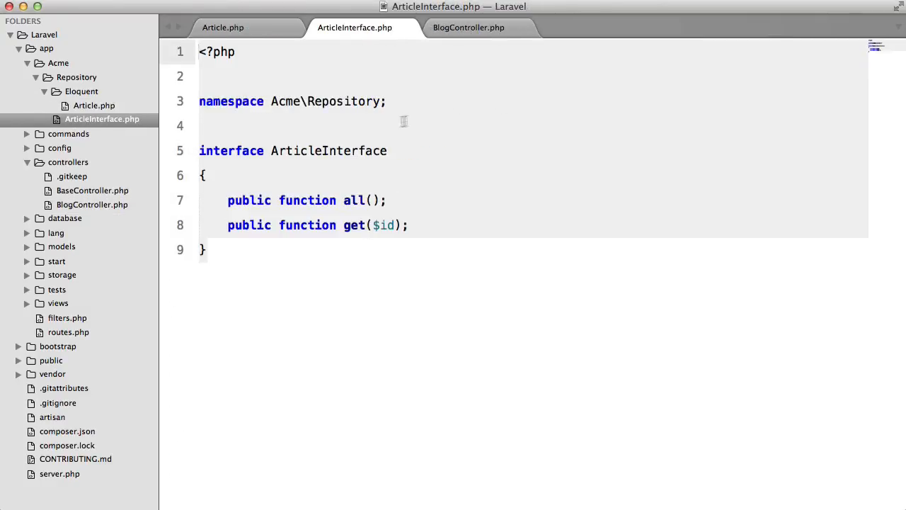
pyautogui.click(222, 27)
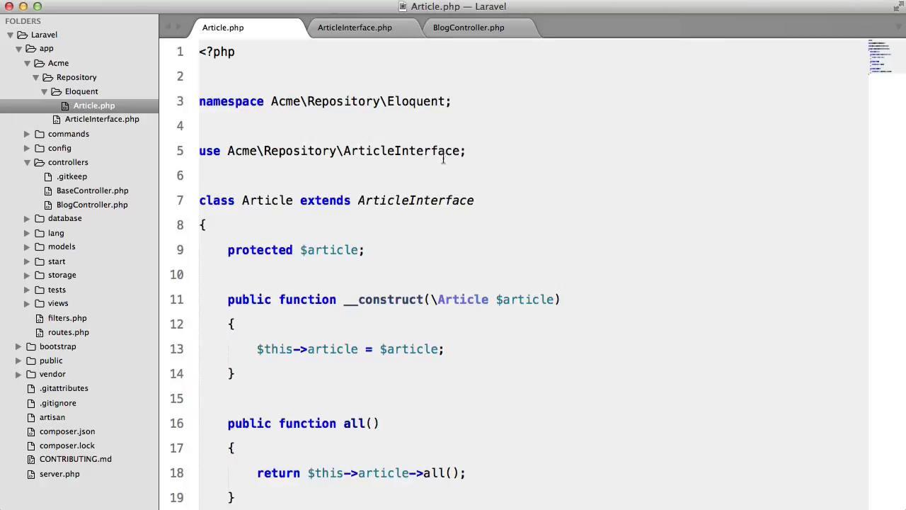
pyautogui.click(468, 27)
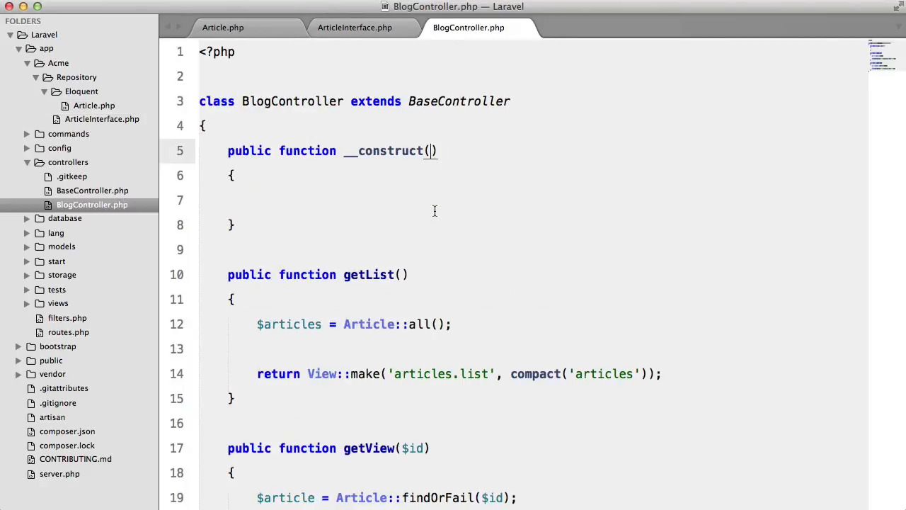
# Import Acme\Repository\ArticleInterface and store the injected $articleRepo in $this->articleRepo
pyautogui.write('use')
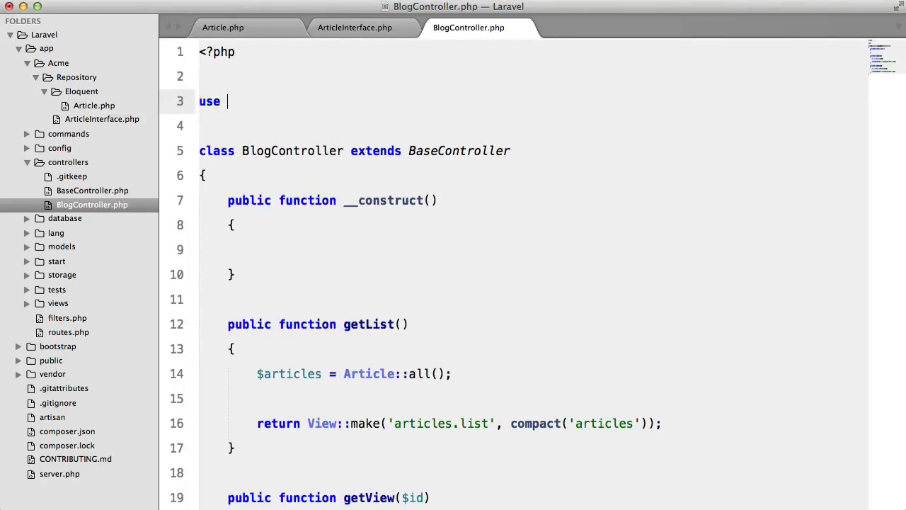
pyautogui.write('Acme\\Repository;')
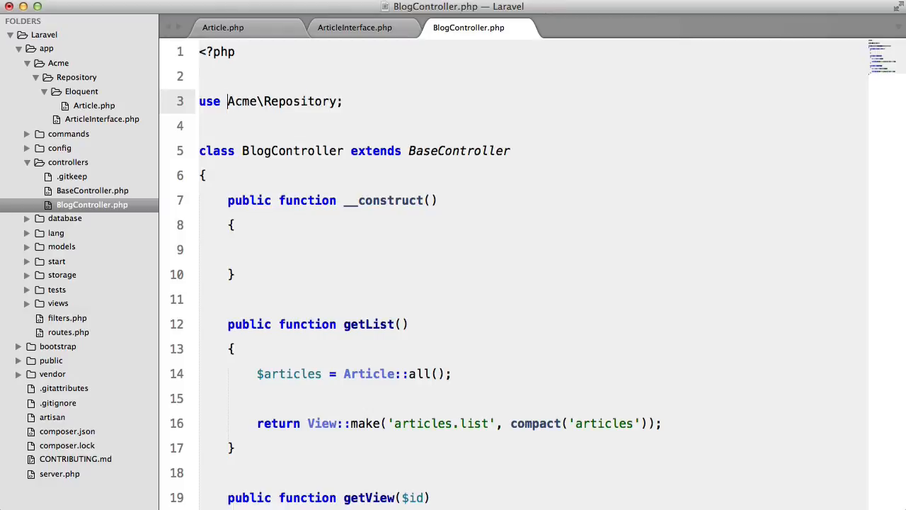
pyautogui.write('\\ArticleInterface')
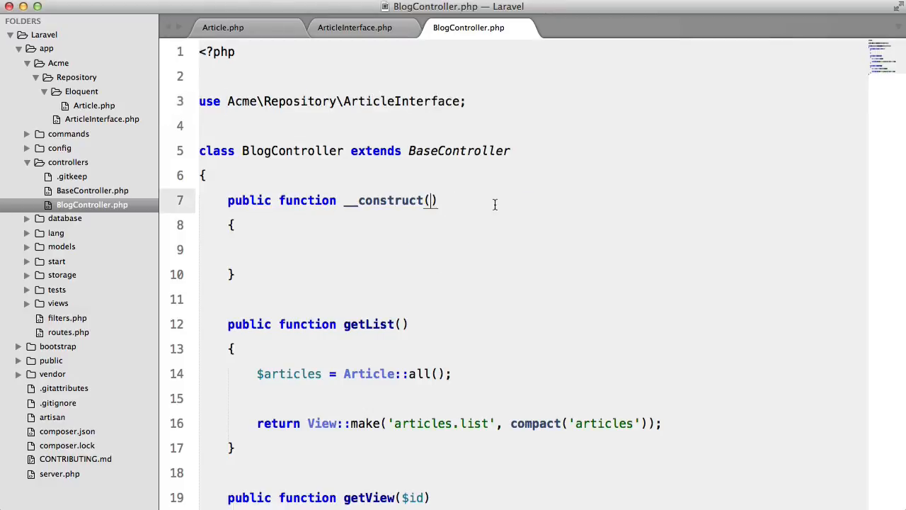
pyautogui.write('ArticleInterface')
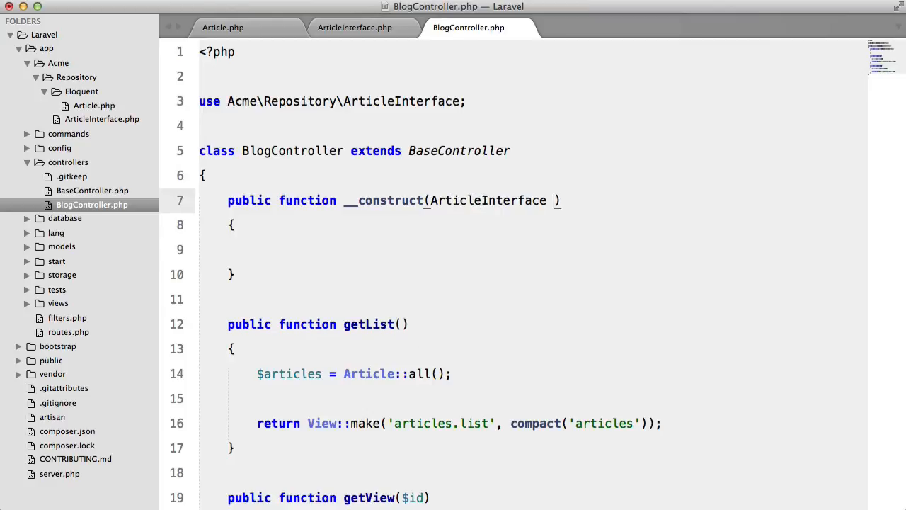
pyautogui.write('$articleRepo')
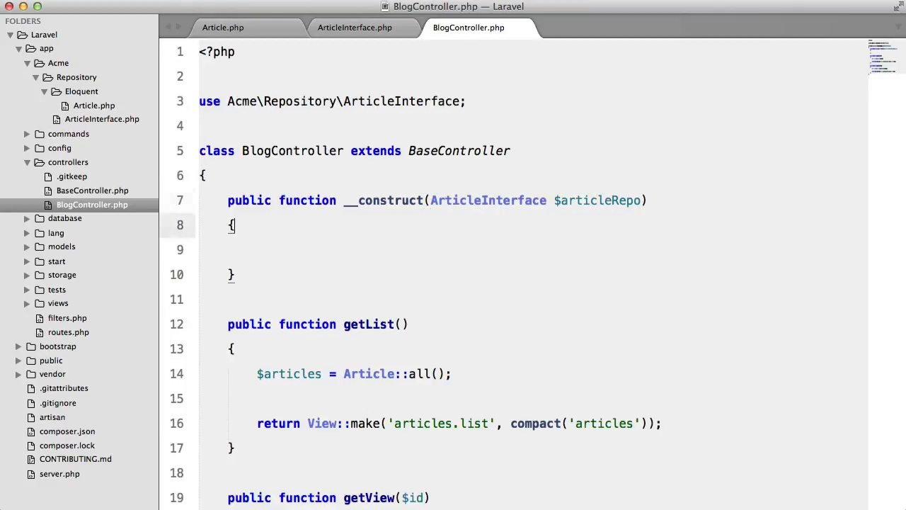
pyautogui.write('$this->')
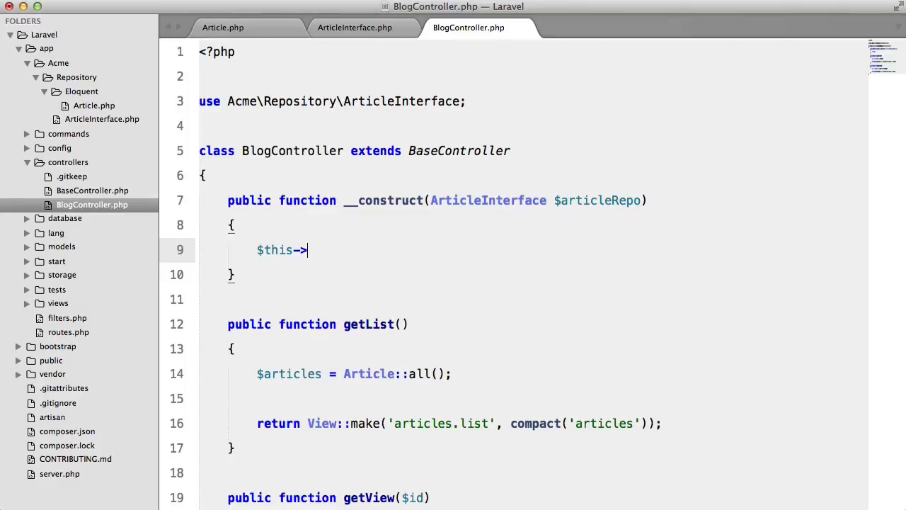
pyautogui.write('articleRepo = Ar')
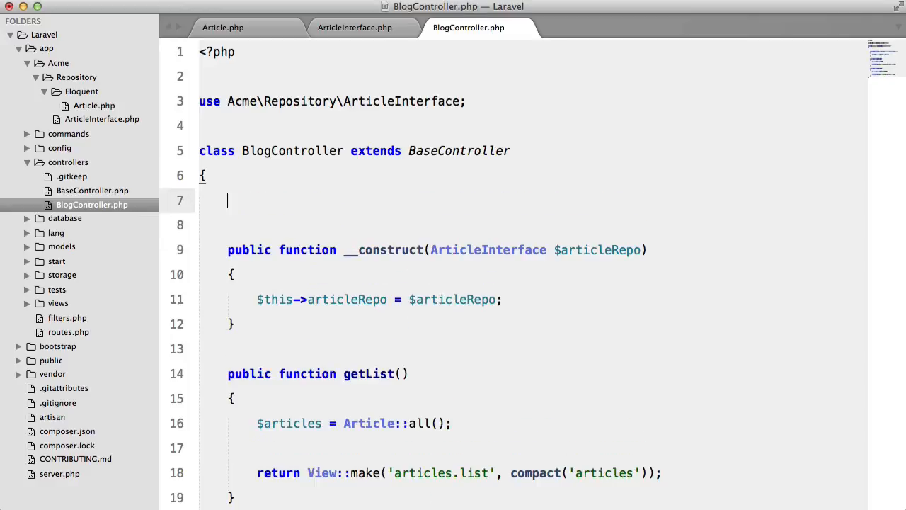
pyautogui.write('protected $article')
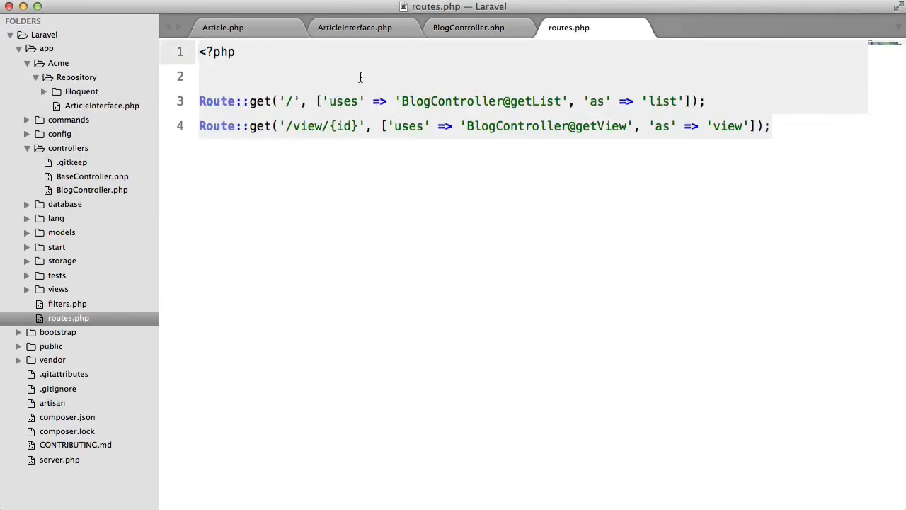
# Add App::bind('Acme\Repository\ArticleInterface', 'Acme\Repository\Eloquent\Article') above the routes
pyautogui.press('enter')
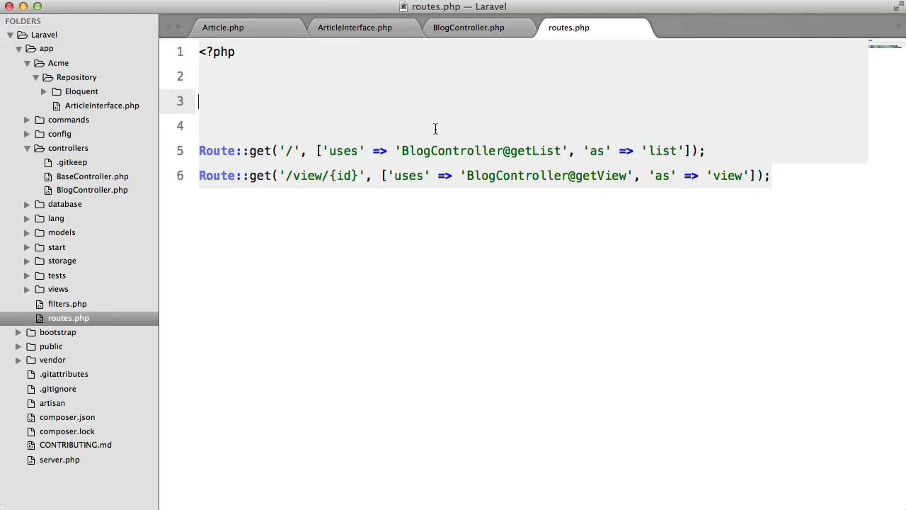
pyautogui.write('App::bind();')
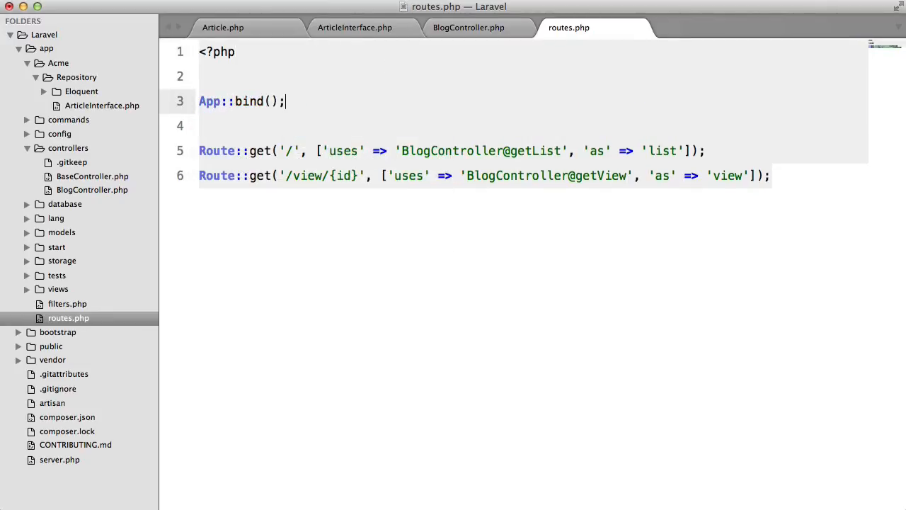
pyautogui.write("''")
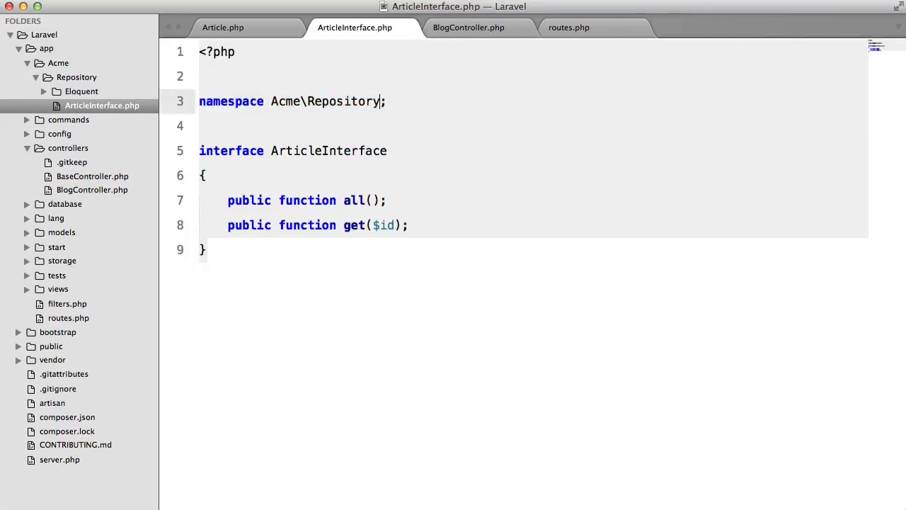
pyautogui.click(568, 26)
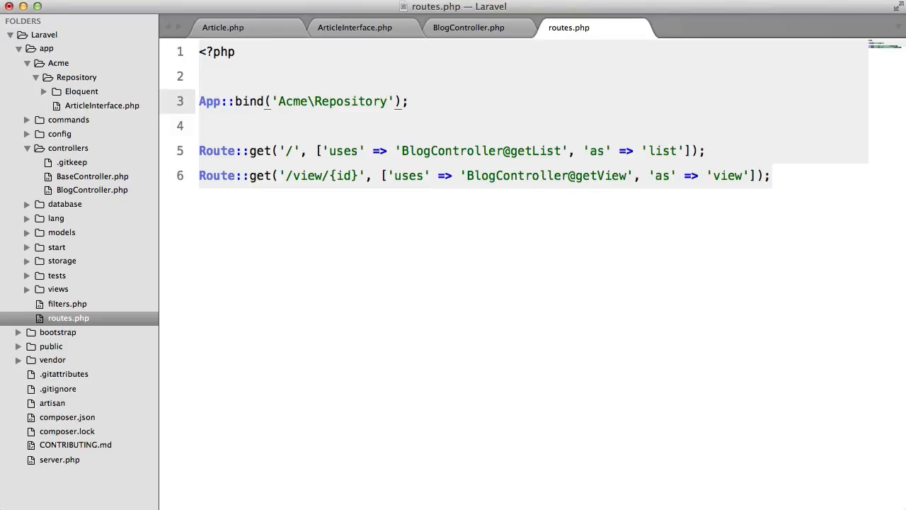
pyautogui.write('\\ArticleInter')
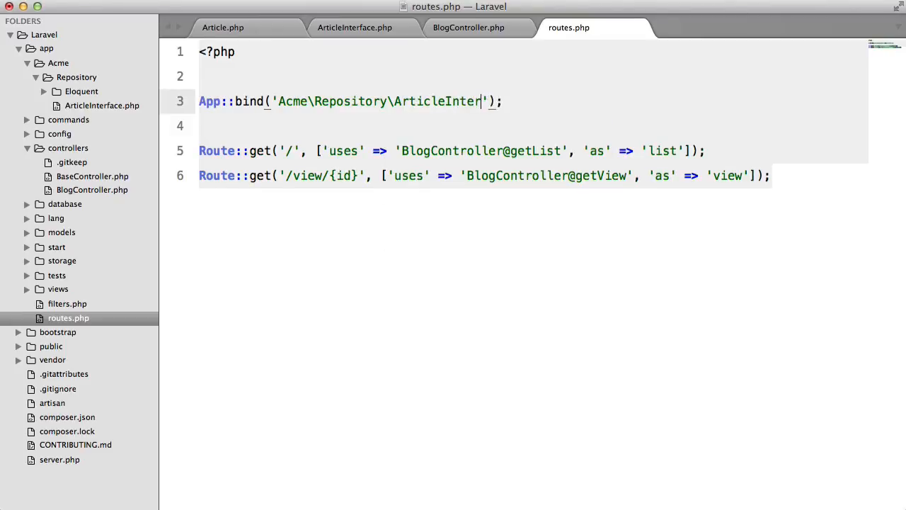
pyautogui.write("face', '")
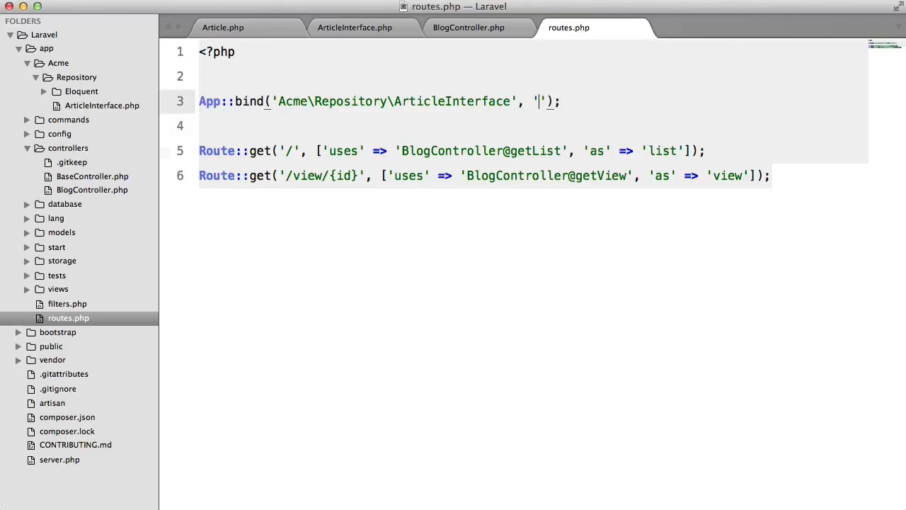
pyautogui.click(223, 27)
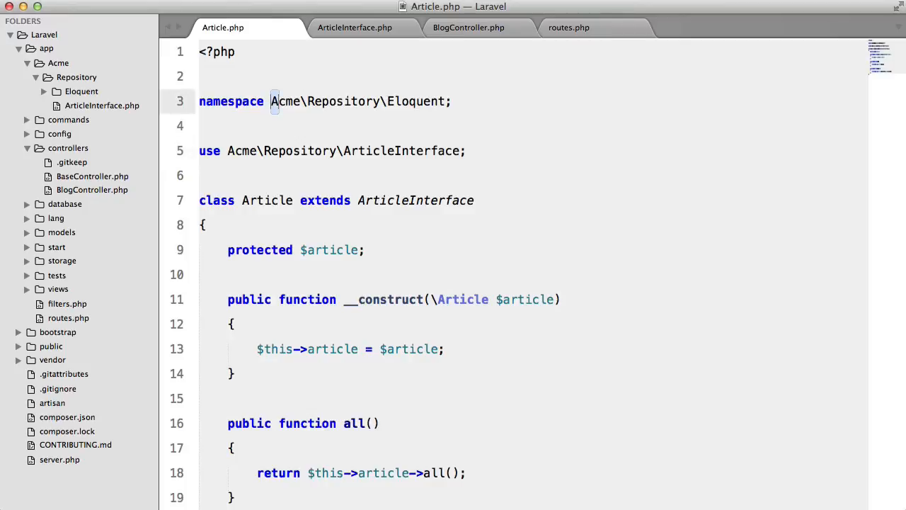
pyautogui.click(568, 27)
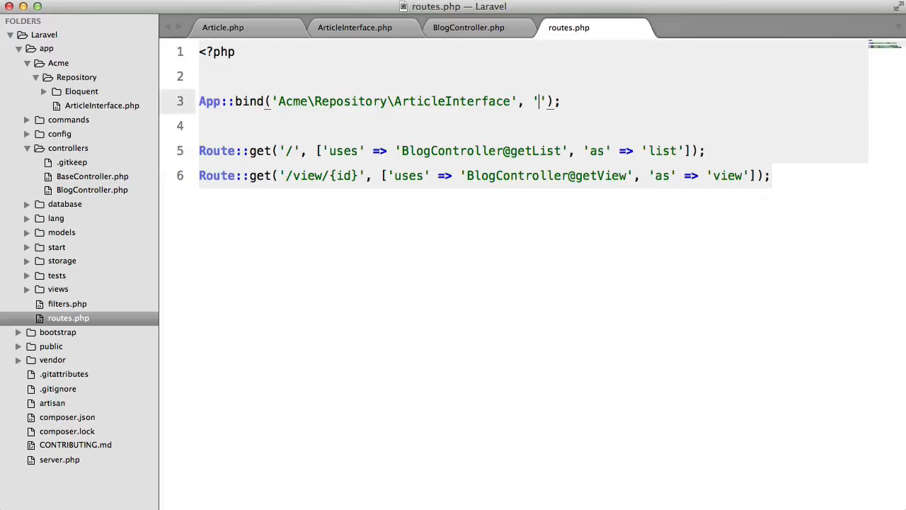
pyautogui.write('Acme\\Repository\\Eloquent\\Article')
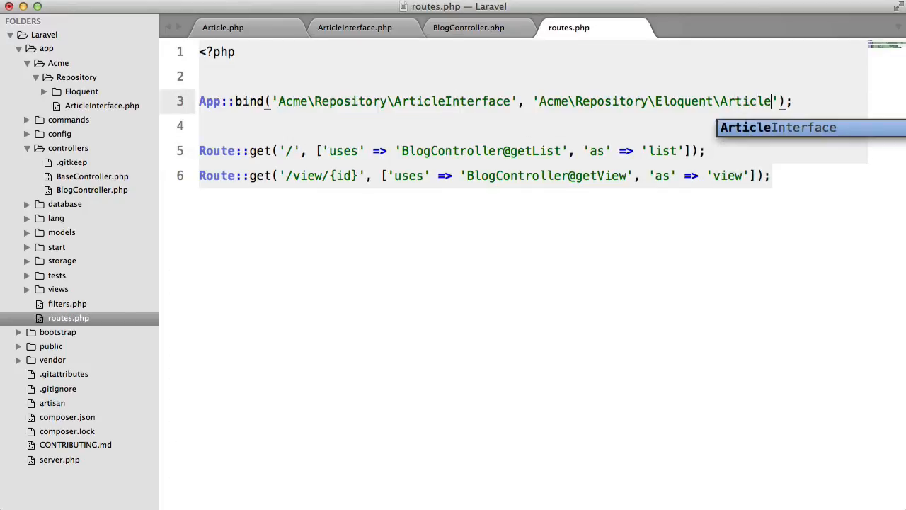
pyautogui.click(223, 27)
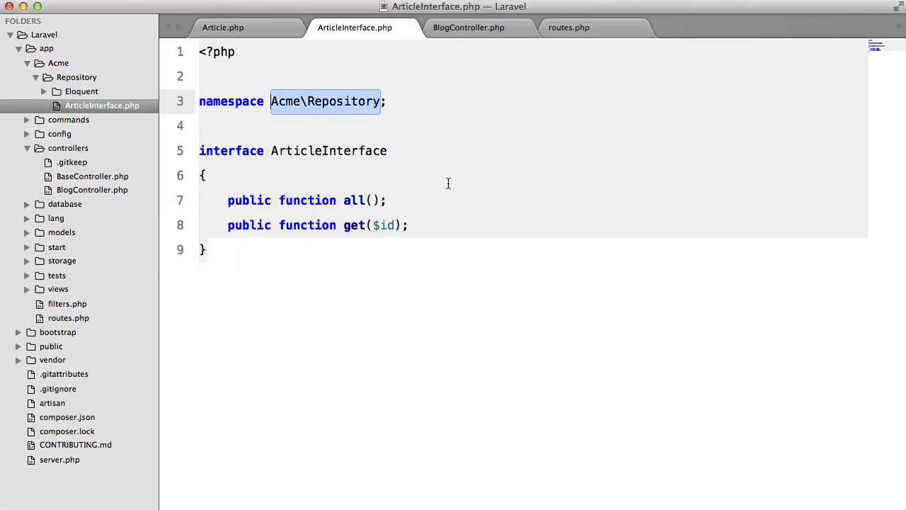
# Replace the controller's Article calls with $this->articleRepo->all() and $this->articleRepo->get($id)
pyautogui.click(469, 27)
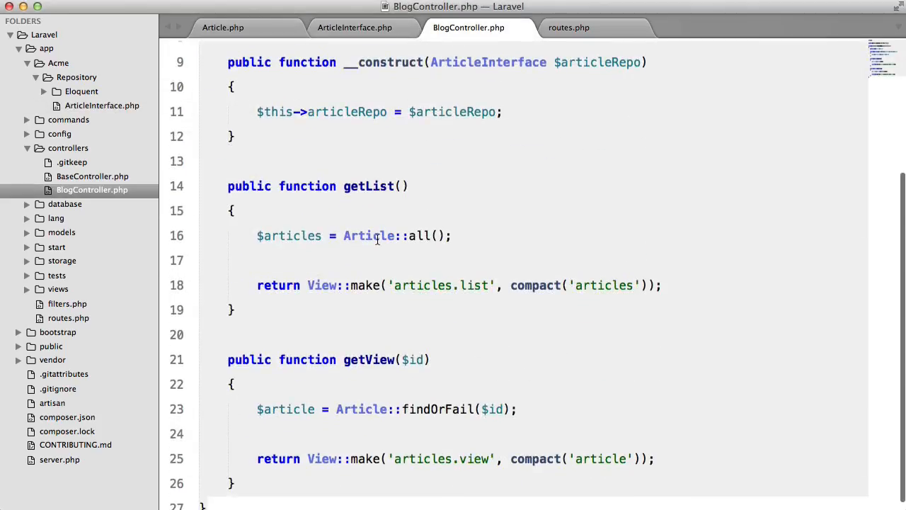
pyautogui.doubleClick(390, 235)
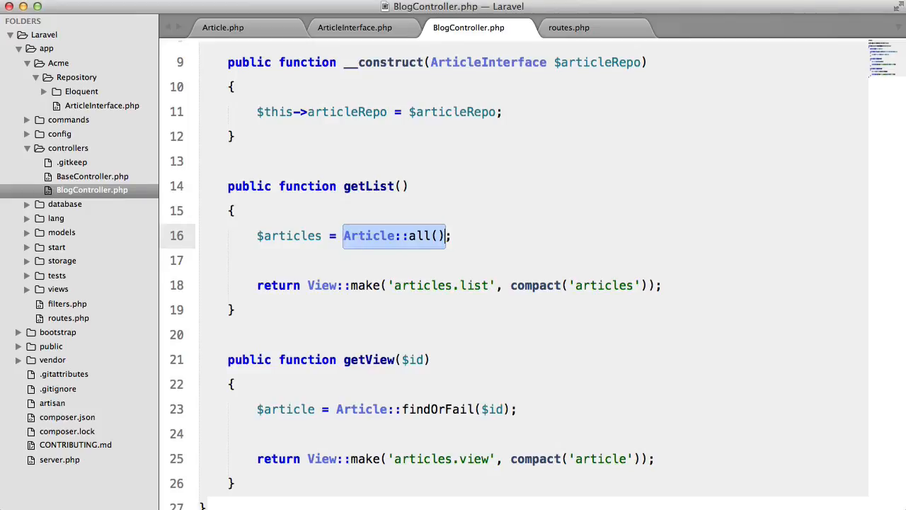
pyautogui.write('$this->')
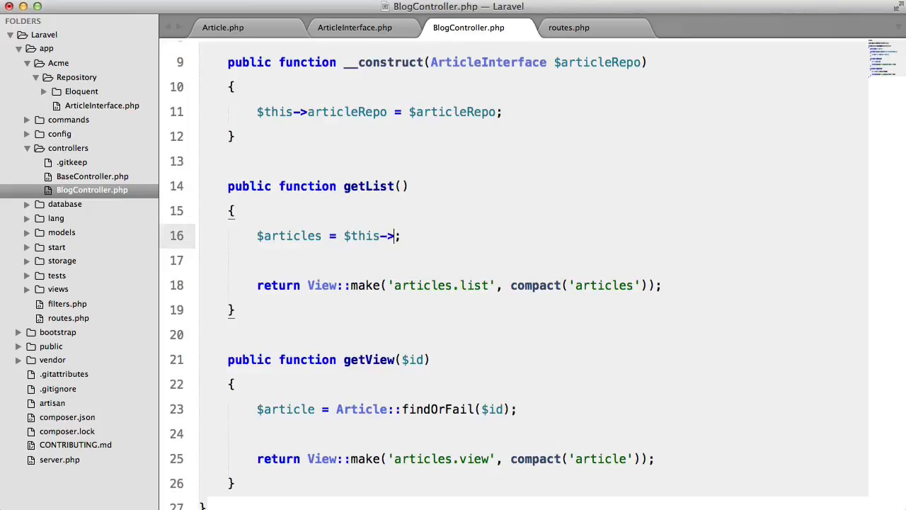
pyautogui.write('articleRepo->')
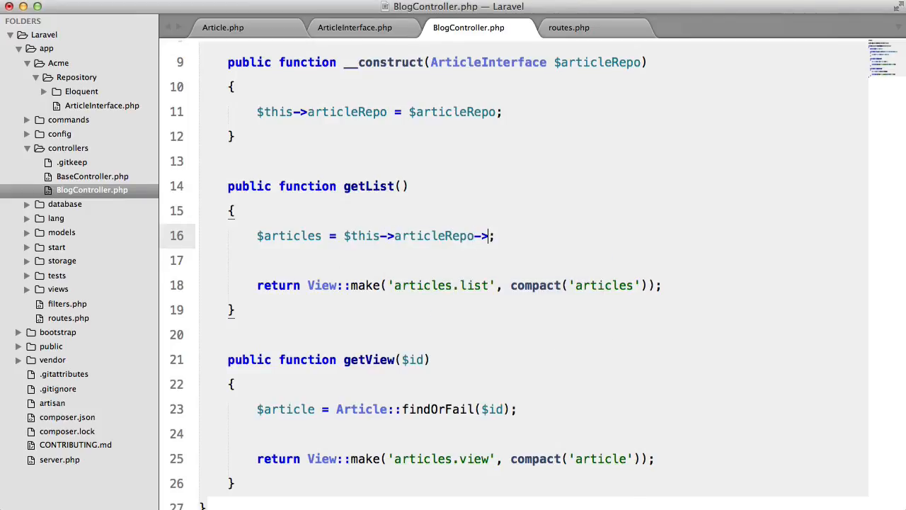
pyautogui.write('all(')
pyautogui.click(387, 409)
pyautogui.write('$this->')
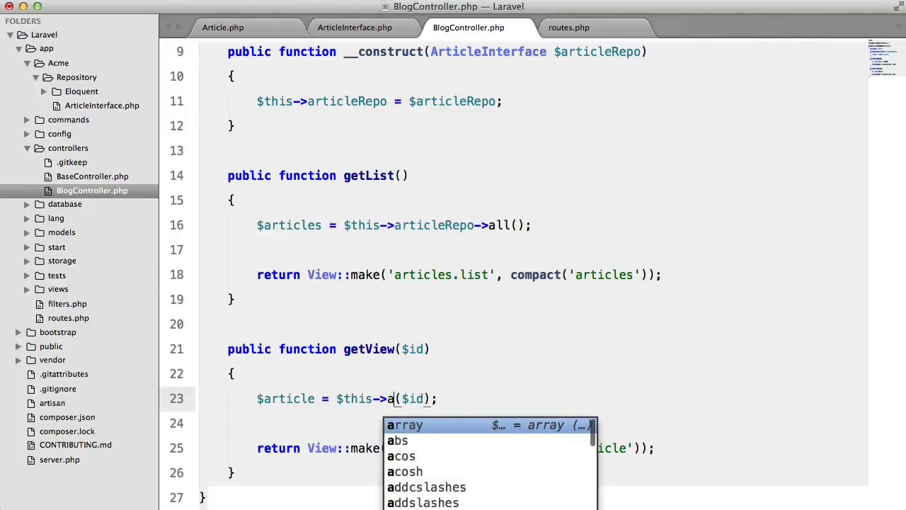
pyautogui.write('rticleRepo->get')
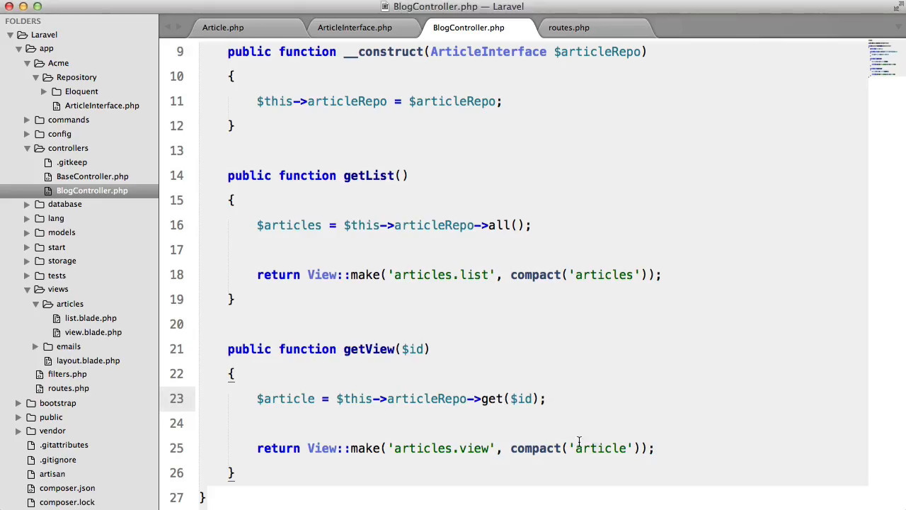
pyautogui.click(222, 27)
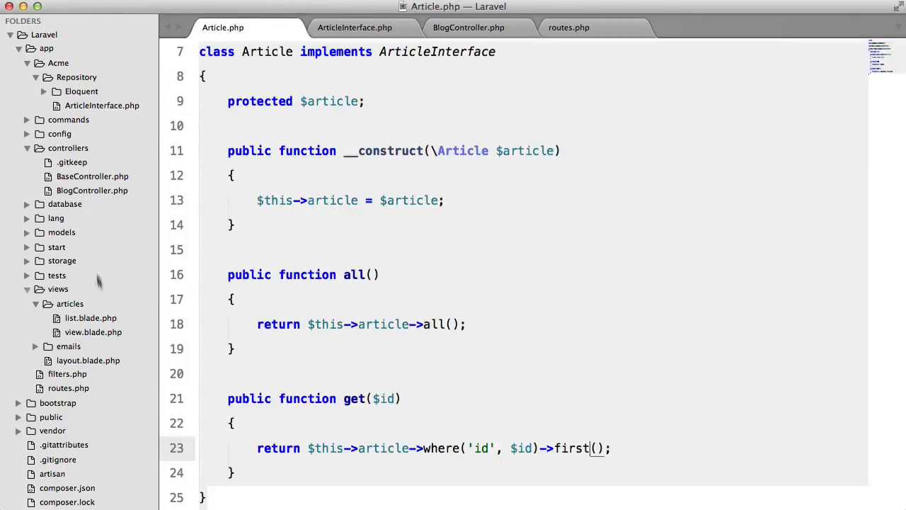
# Expand the models folder to view the File model and close BlogController.php
pyautogui.click(62, 232)
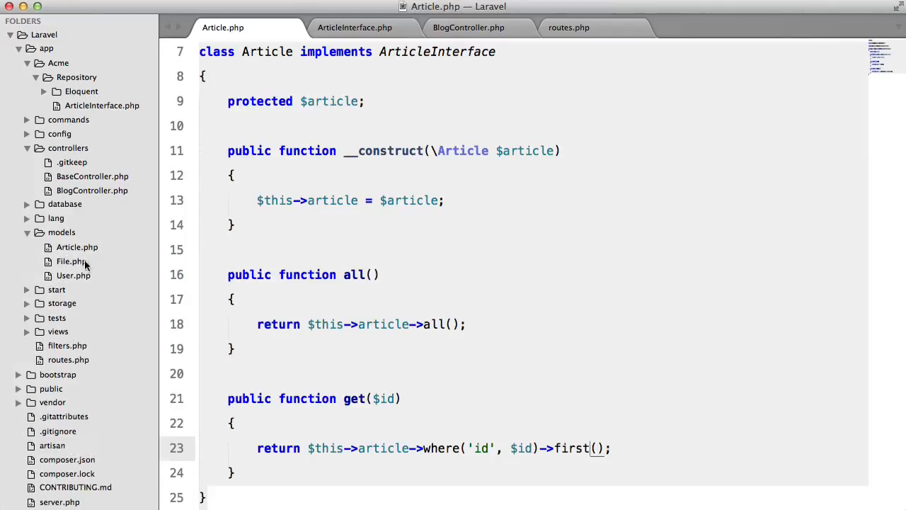
pyautogui.click(70, 260)
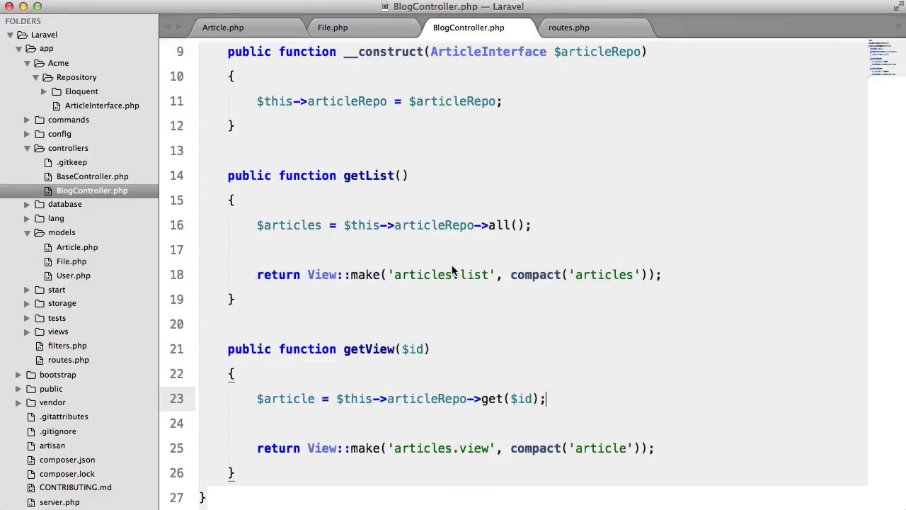
pyautogui.click(333, 27)
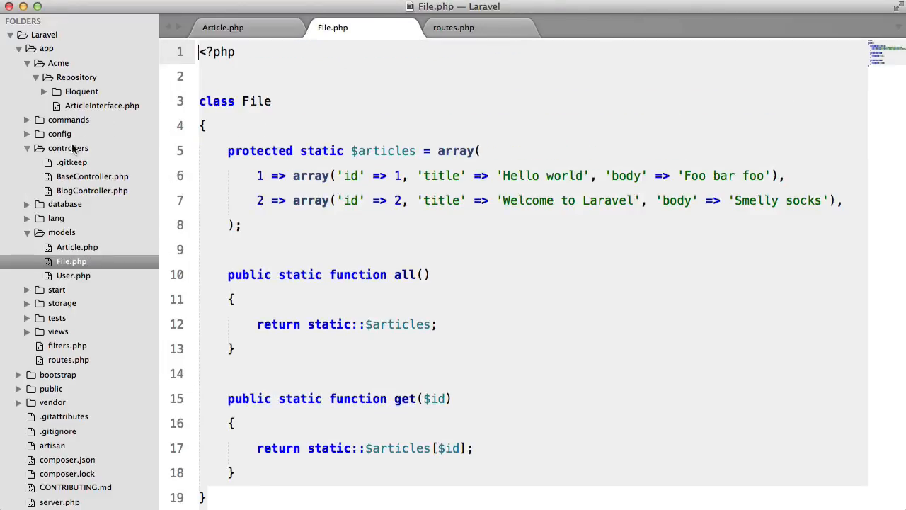
# Create a new Eloquent File.php declaring class File implements ArticleInterface
pyautogui.rightClick(81, 90)
pyautogui.write('<?')
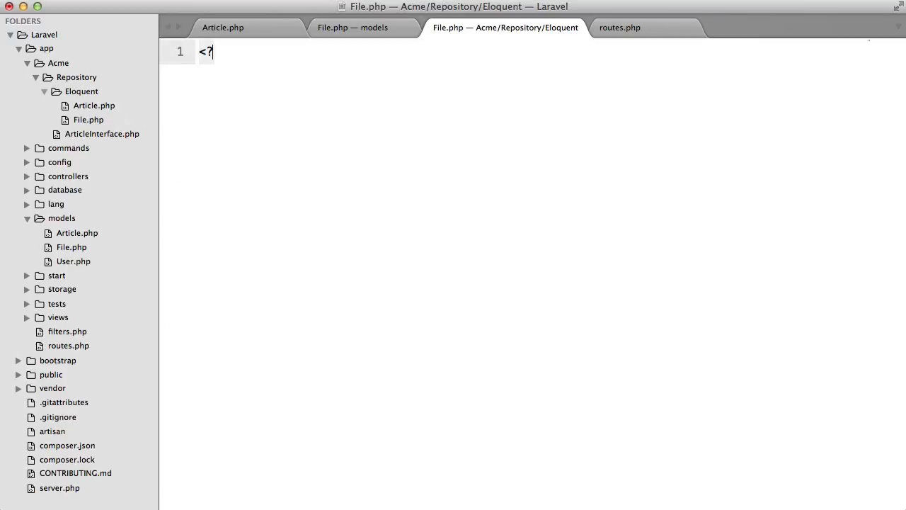
pyautogui.write('php')
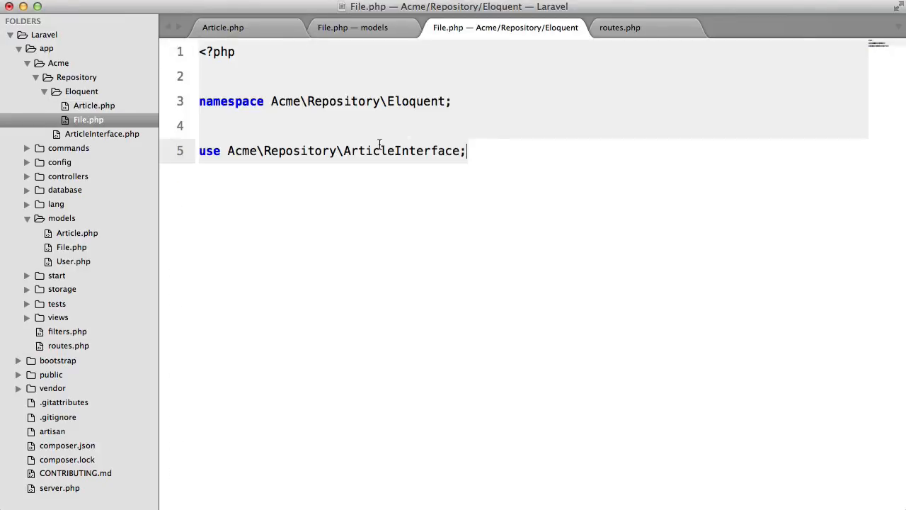
pyautogui.write('class File imple')
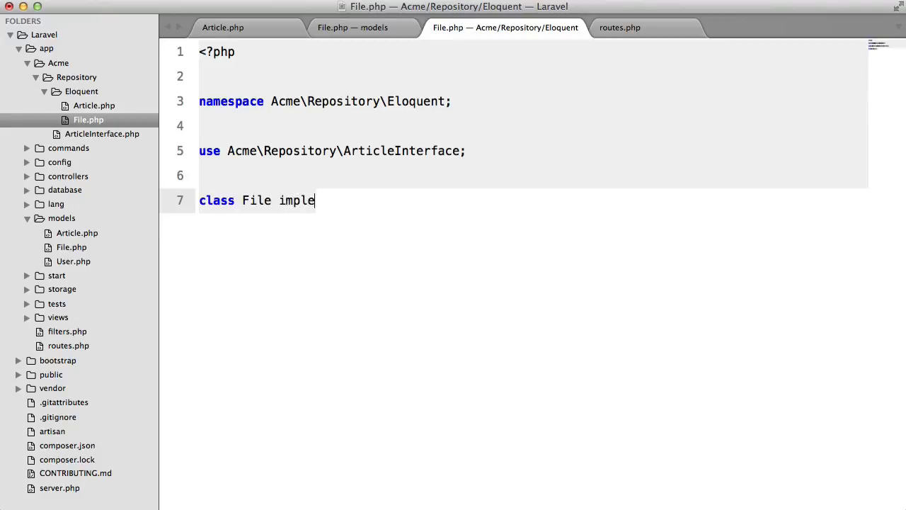
pyautogui.write('ments ArticleInter')
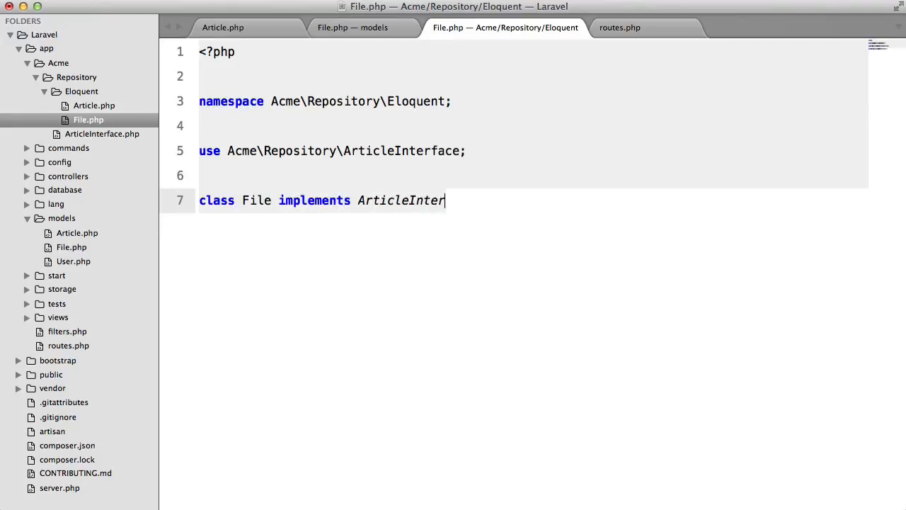
pyautogui.click(223, 27)
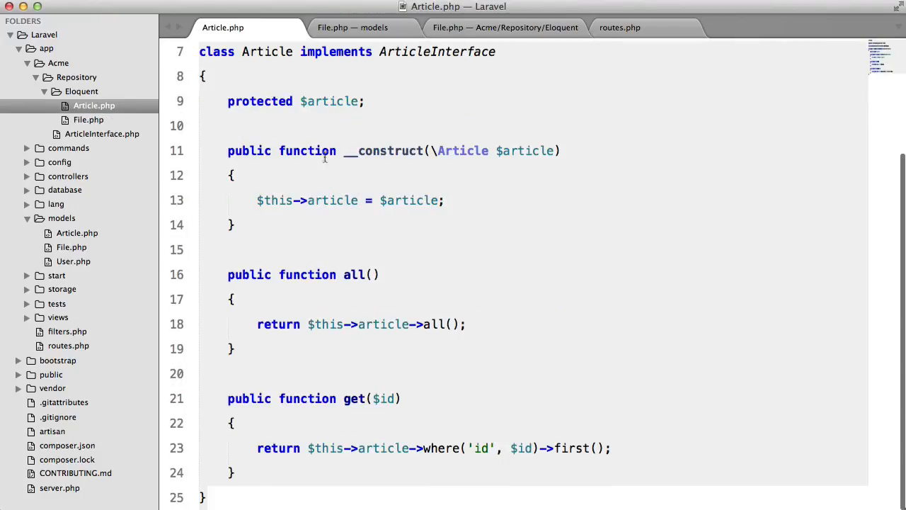
# In the pasted repository body, rename $article to $file and \Article to \File
pyautogui.click(505, 27)
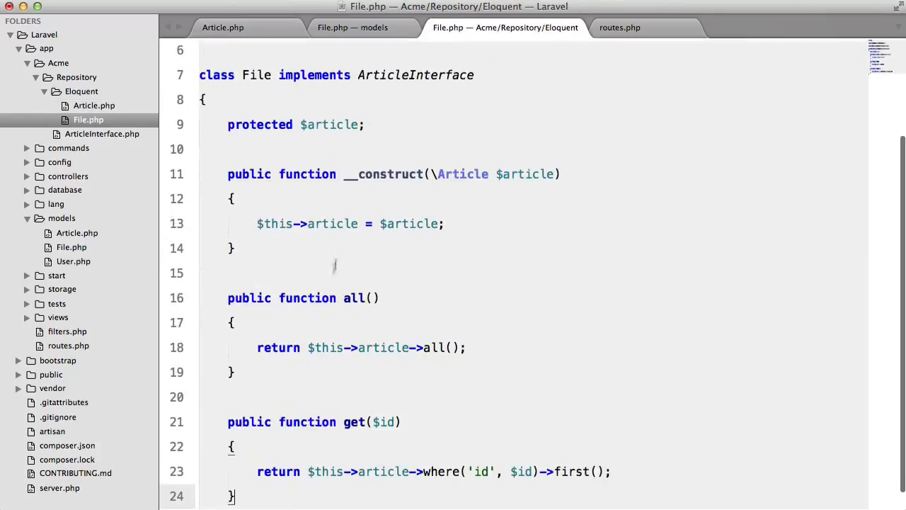
pyautogui.write('file')
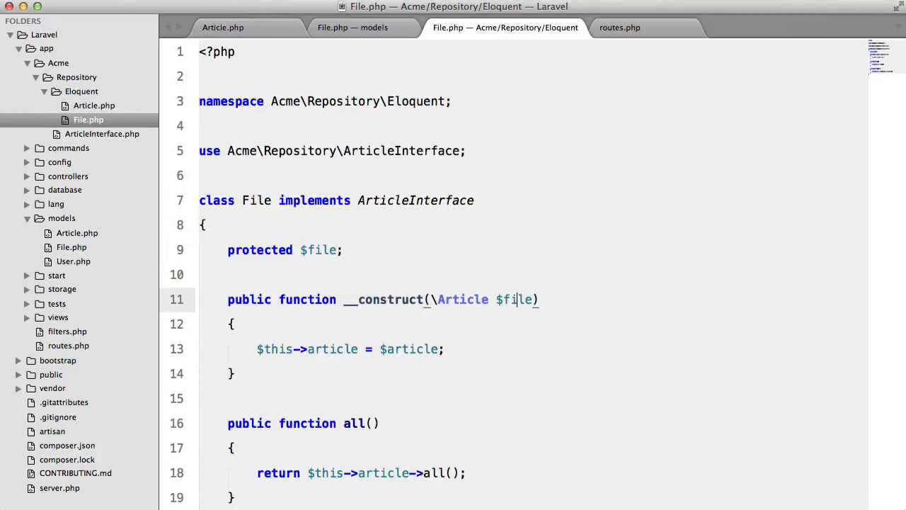
pyautogui.write('File')
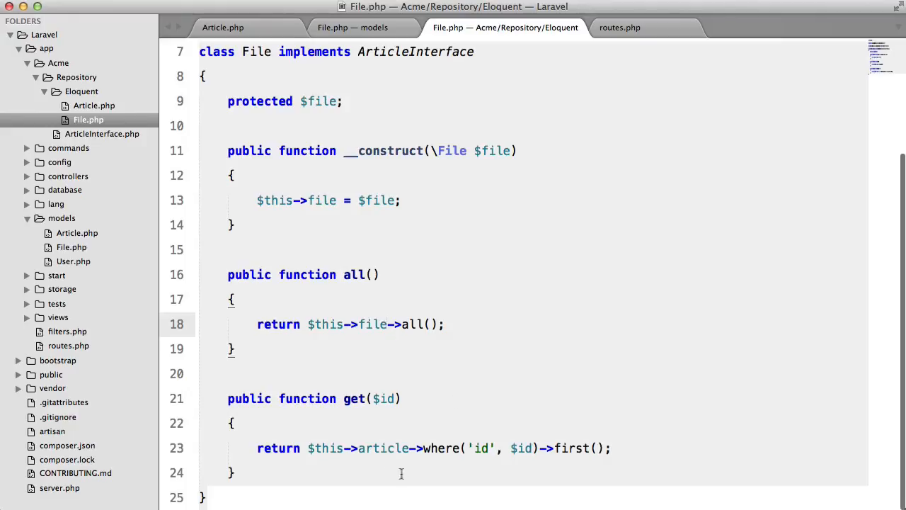
pyautogui.click(352, 27)
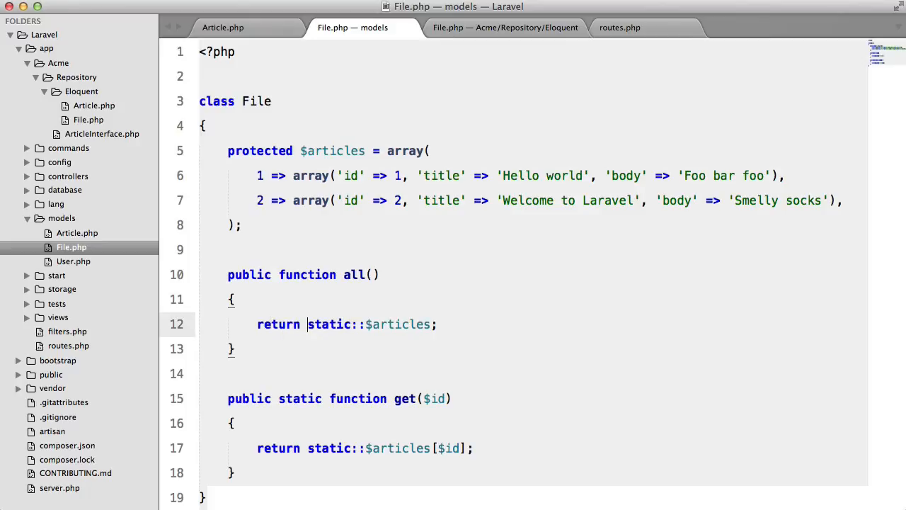
# Replace static:: with $this-> in the File model's all() and drop static from get()
pyautogui.write('$this->')
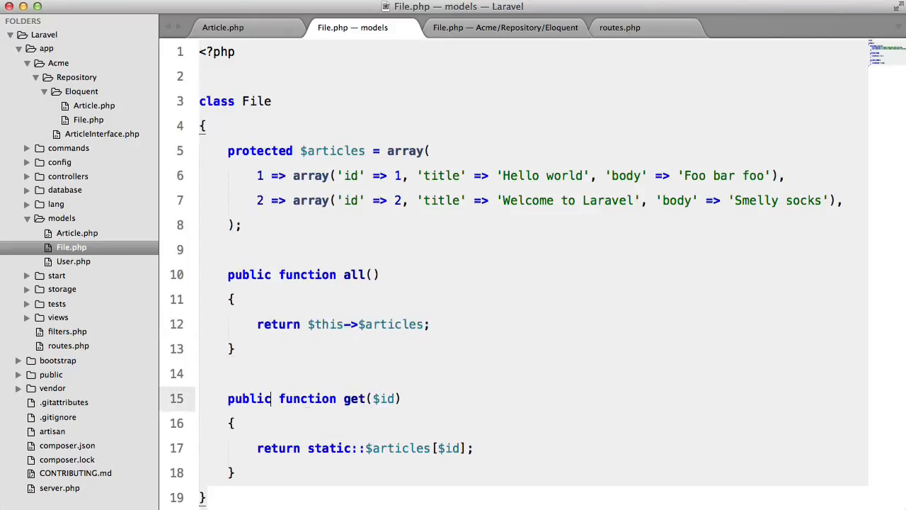
pyautogui.doubleClick(328, 448)
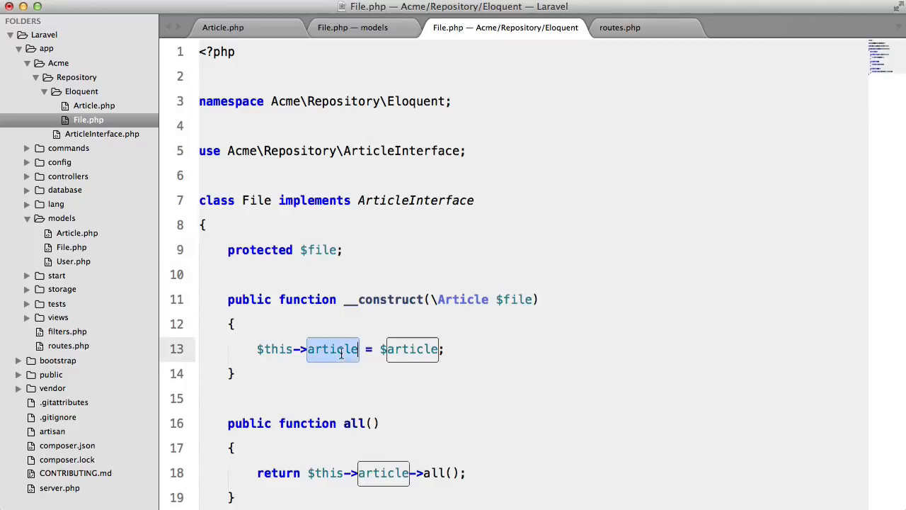
# Change the File repository's get() to return $this->file->get($id)
pyautogui.write('F')
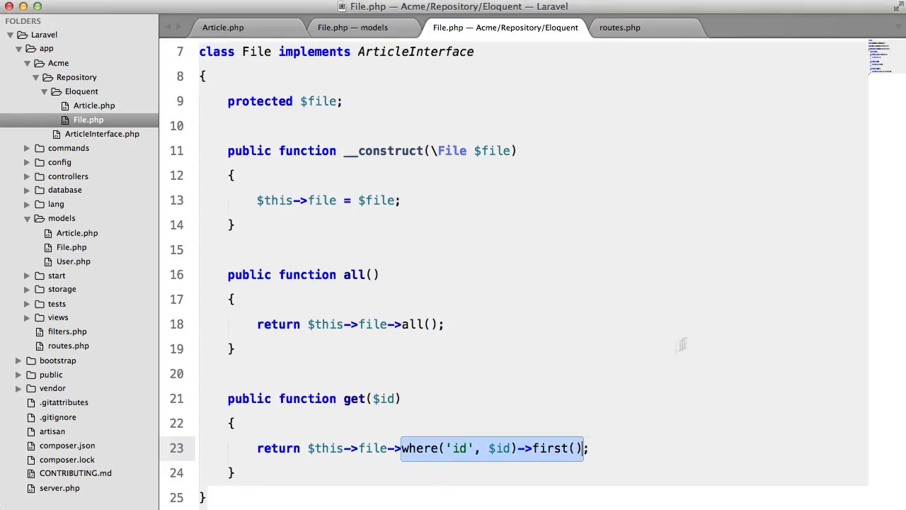
pyautogui.write('get($id)')
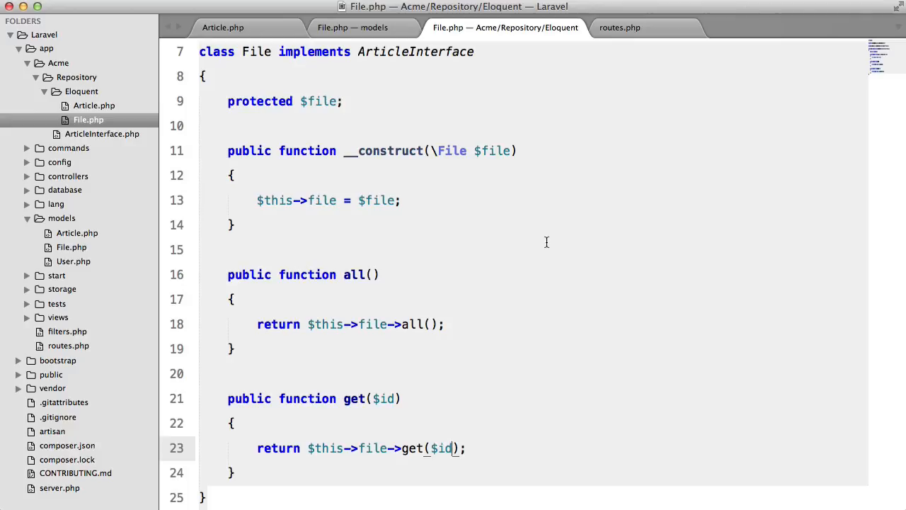
pyautogui.click(620, 28)
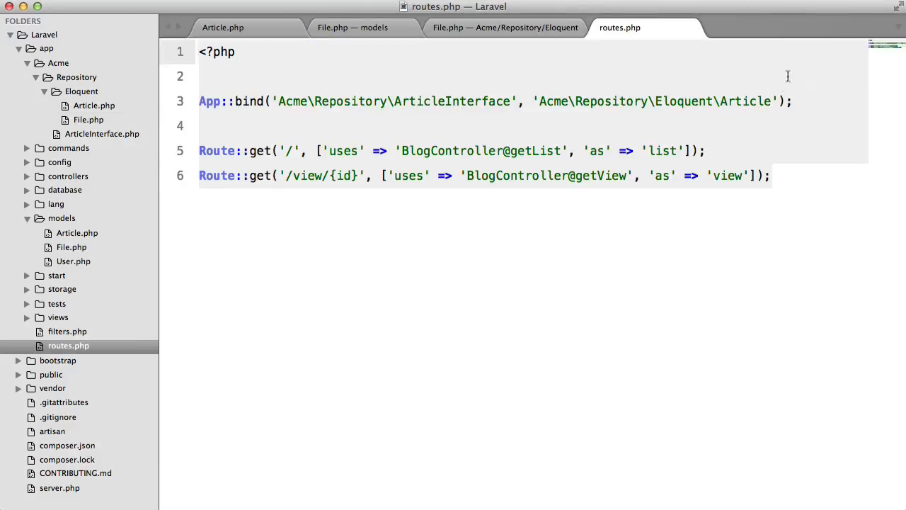
# Inspect the Article class in the binding and open the Welcome to Laravel article in Chrome
pyautogui.doubleClick(745, 101)
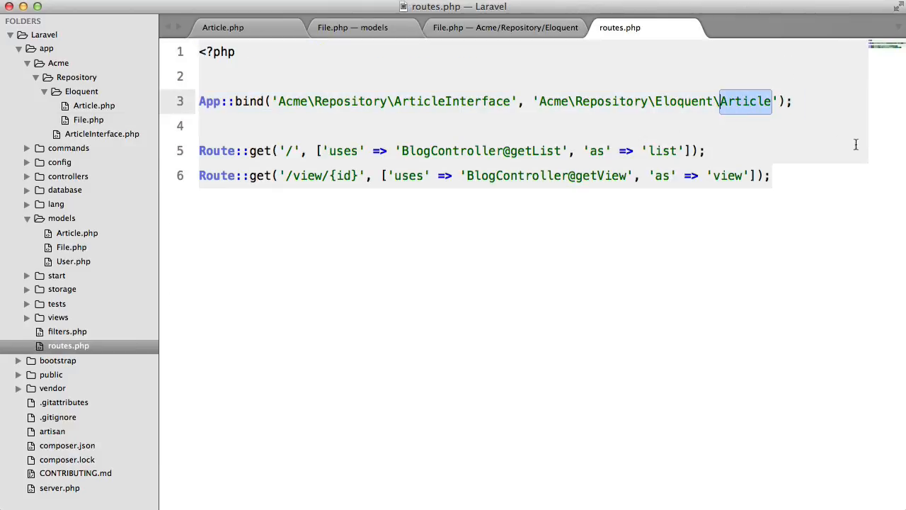
pyautogui.moveTo(800, 85)
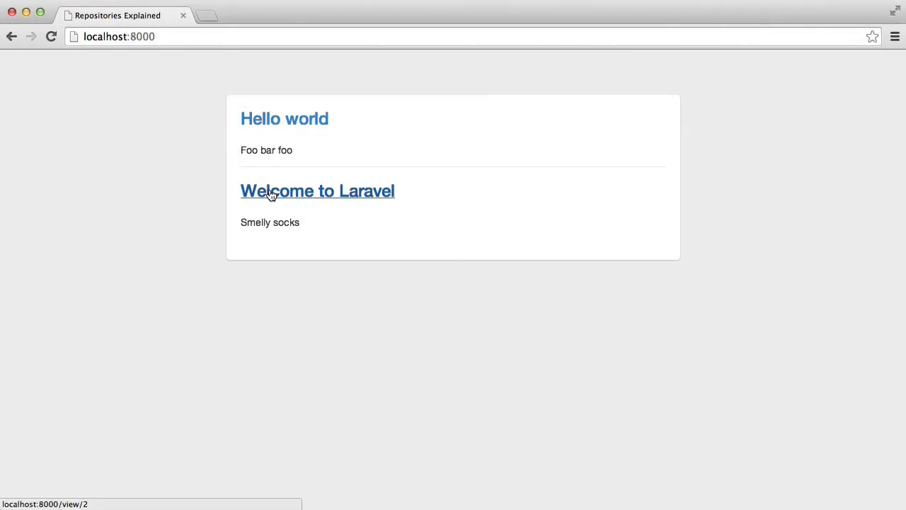
pyautogui.click(317, 191)
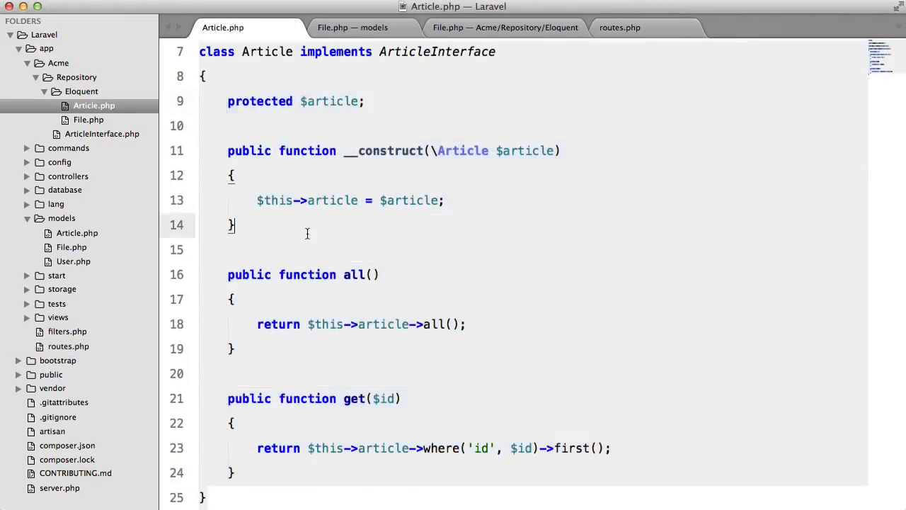
# Switch to the models File.php tab, then to the Eloquent File.php repository tab
pyautogui.click(352, 27)
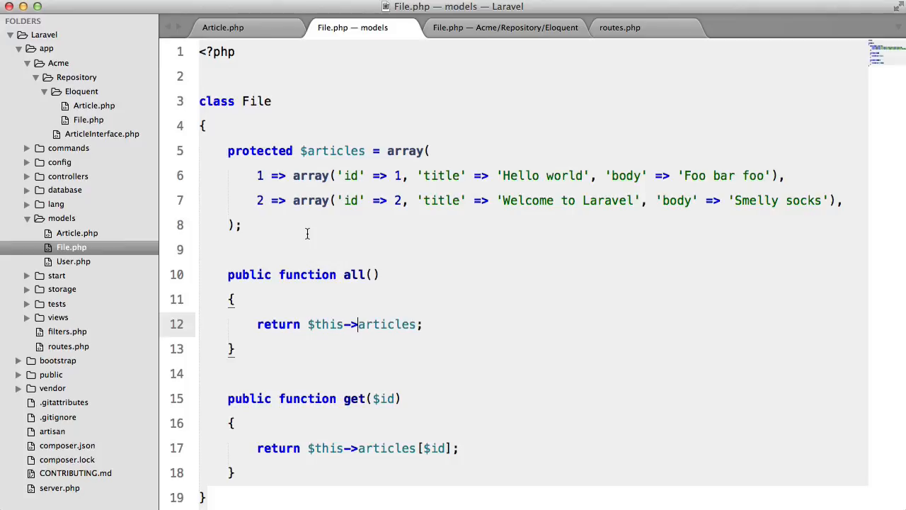
pyautogui.click(504, 26)
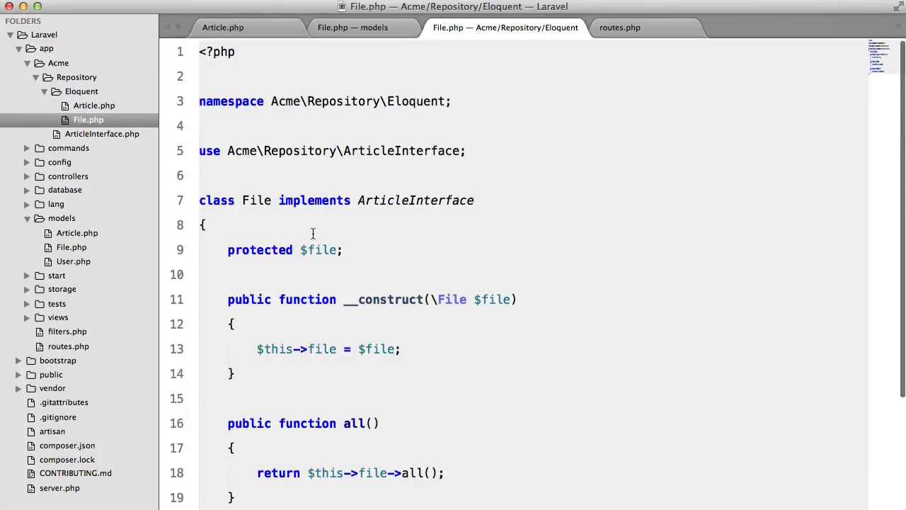